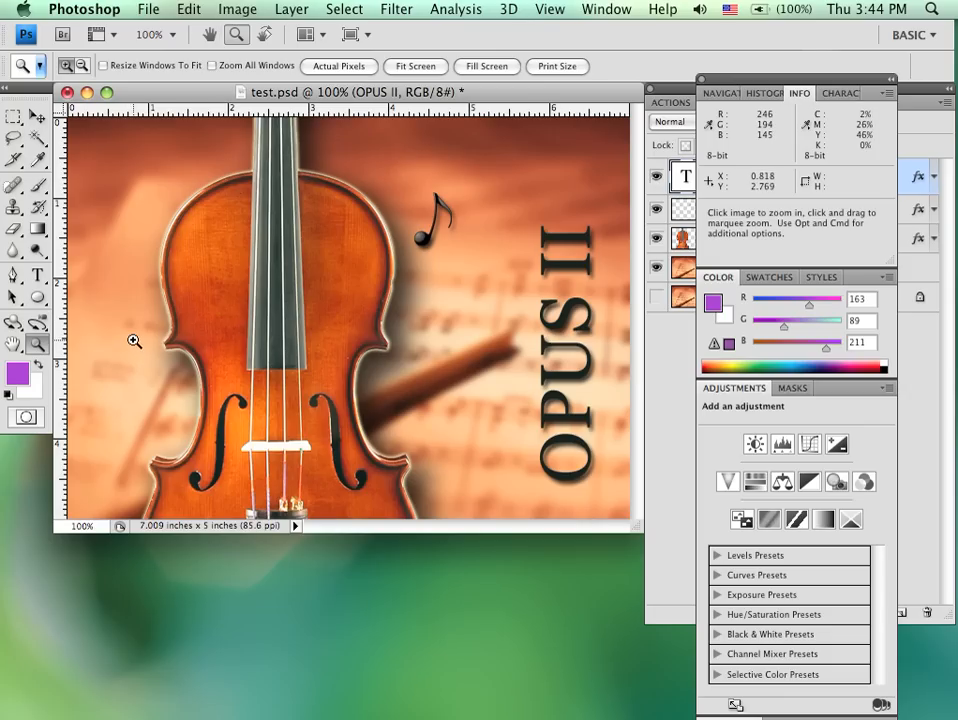
pyautogui.moveTo(144, 320)
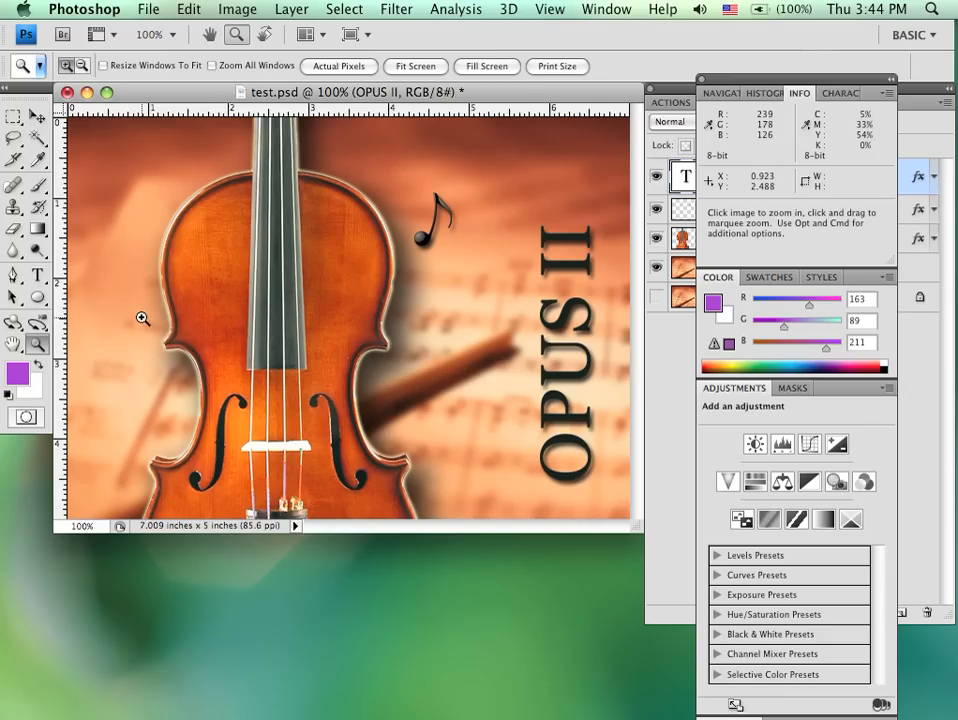
pyautogui.moveTo(332, 294)
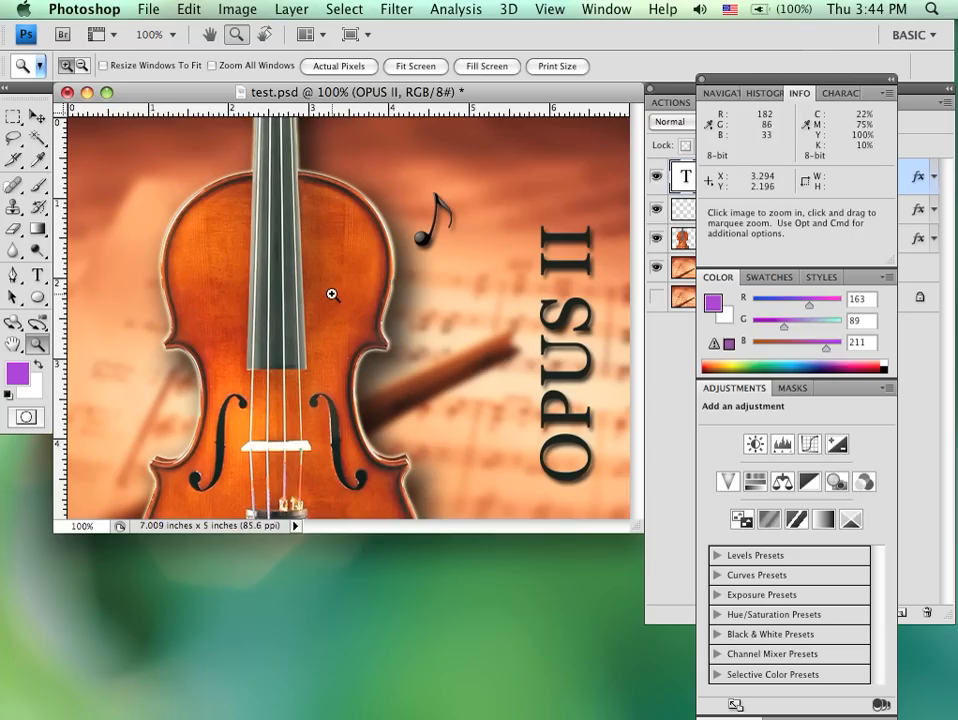
pyautogui.moveTo(156, 302)
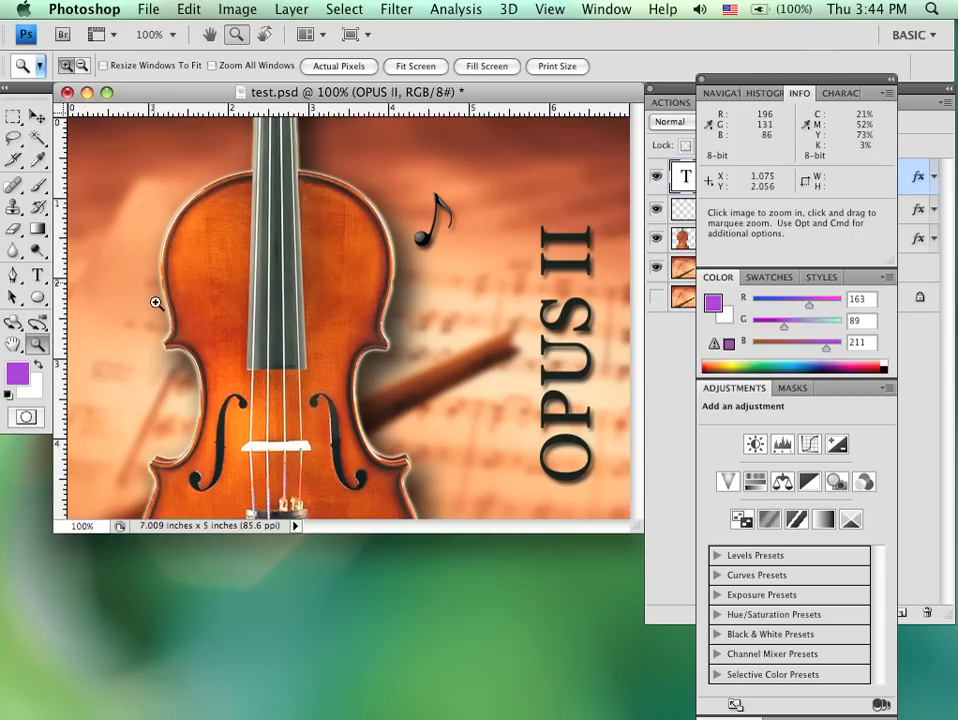
pyautogui.moveTo(336, 204)
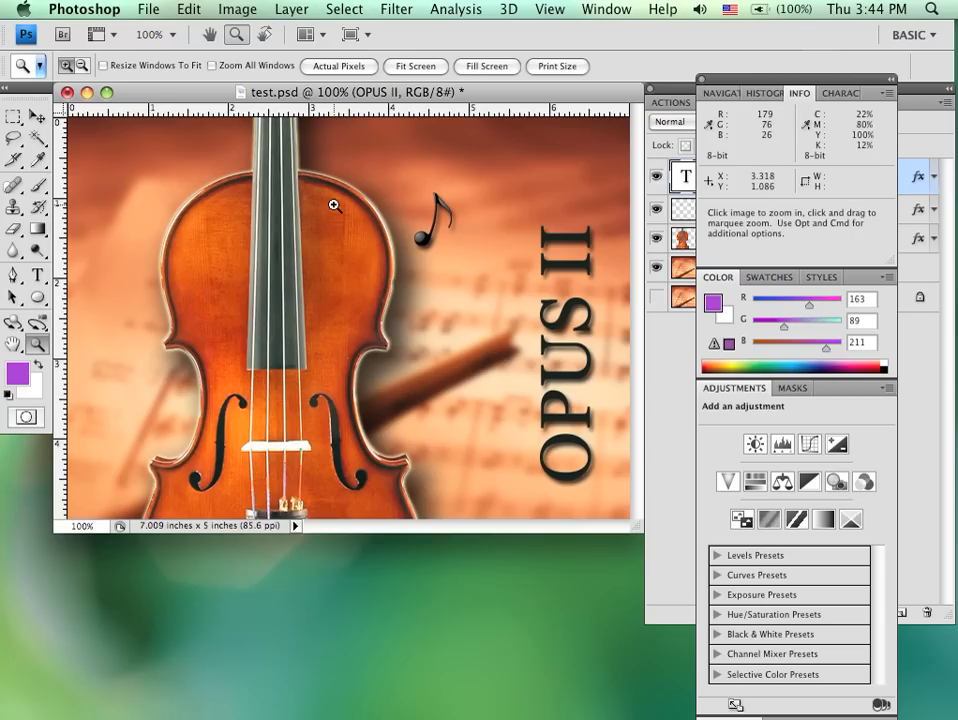
pyautogui.moveTo(272, 232)
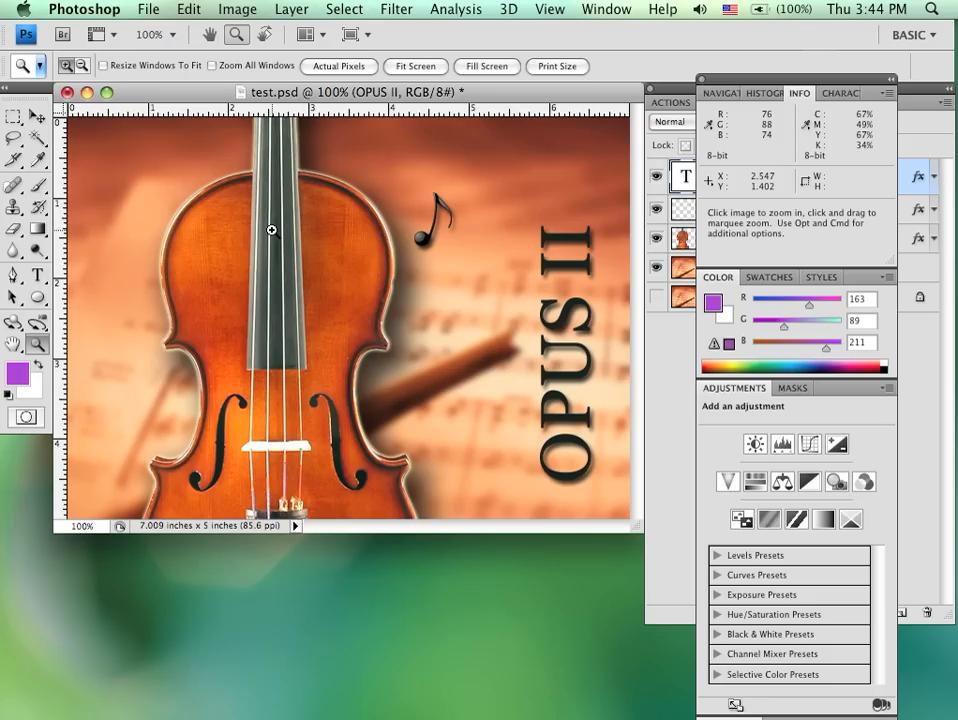
pyautogui.moveTo(290, 118)
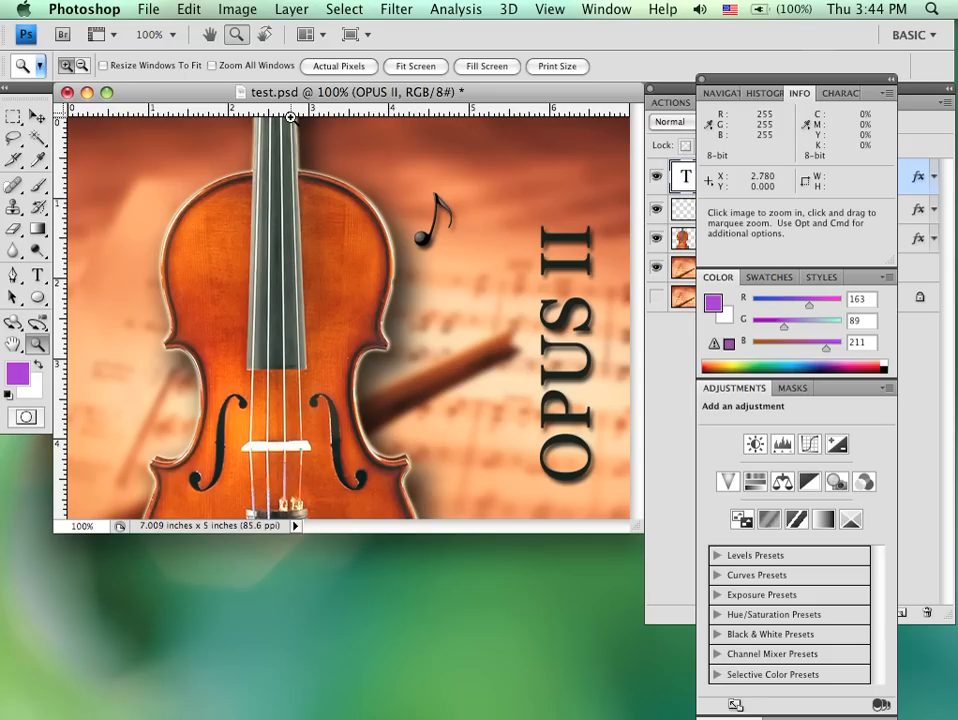
pyautogui.moveTo(290, 518)
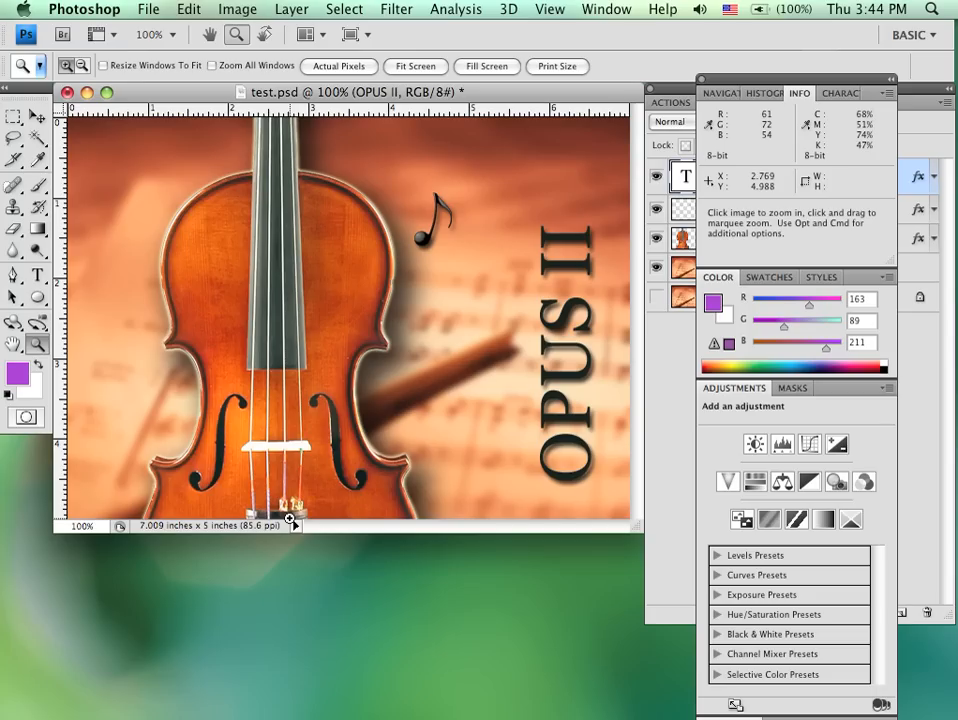
pyautogui.moveTo(348, 236)
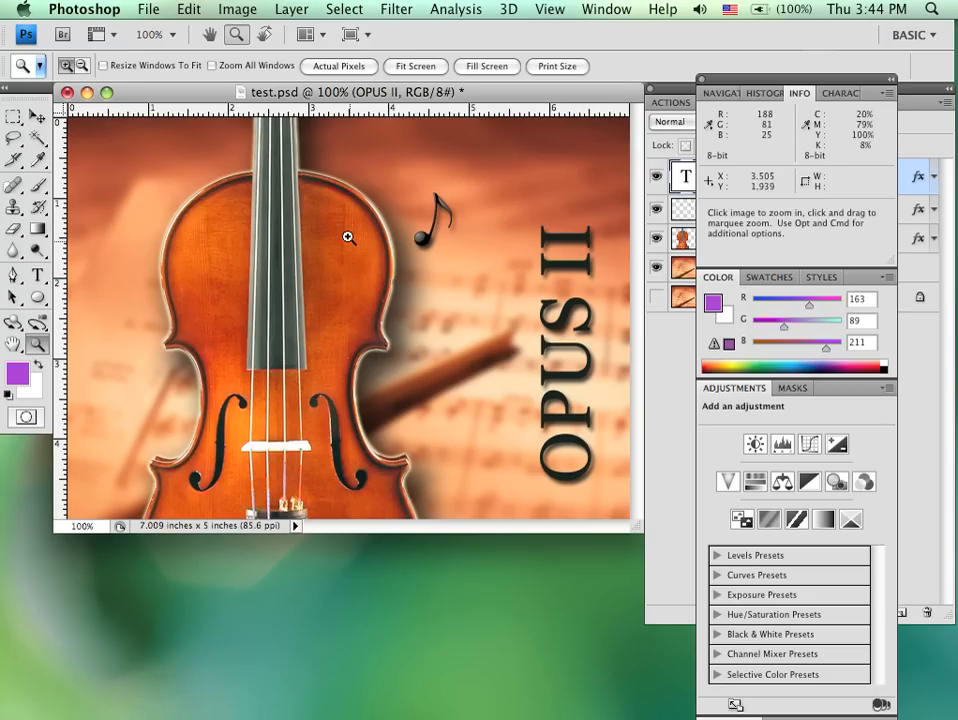
pyautogui.moveTo(338, 456)
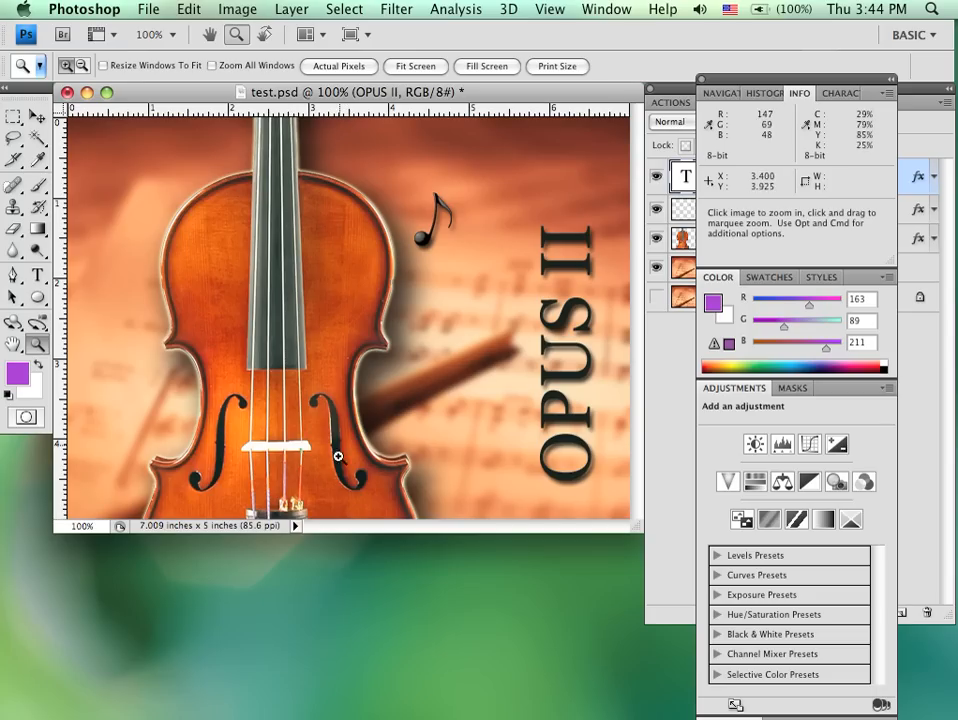
pyautogui.moveTo(104, 162)
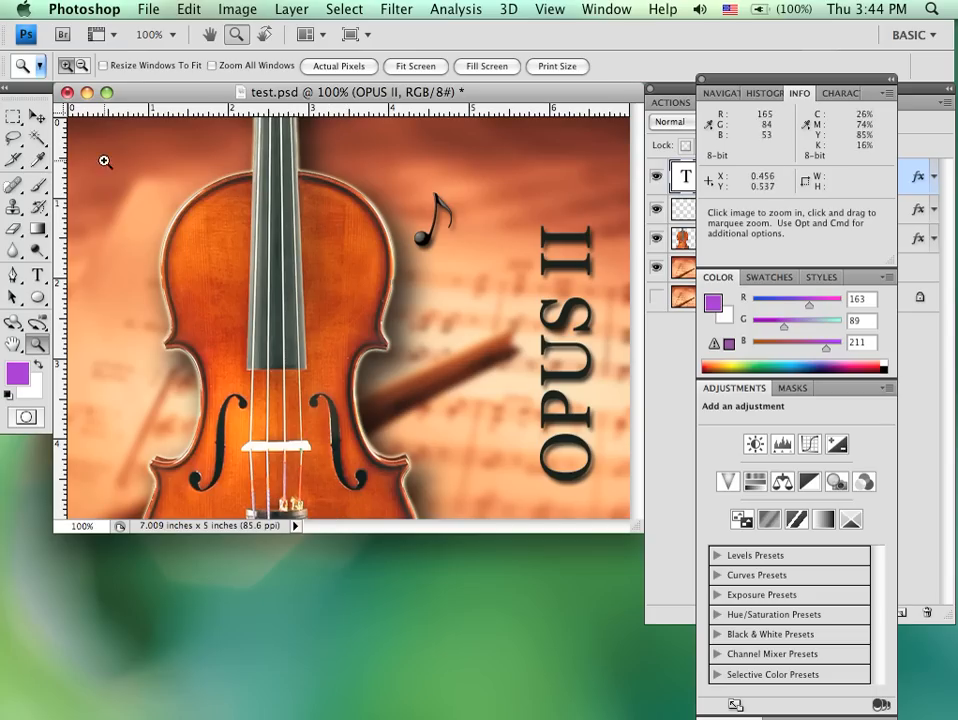
pyautogui.moveTo(536, 330)
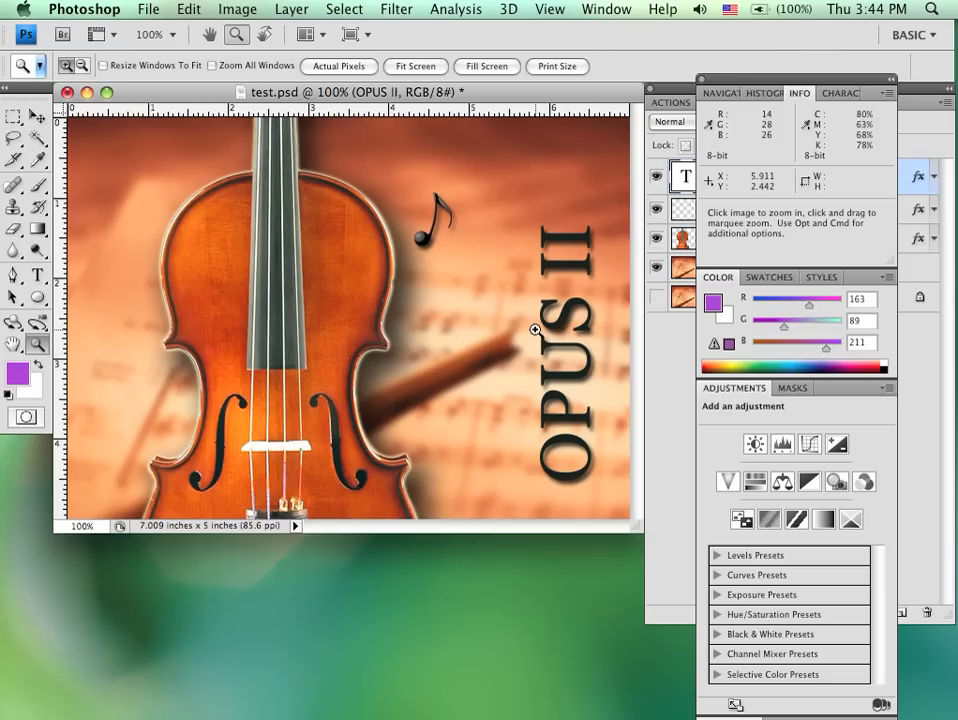
pyautogui.moveTo(440, 360)
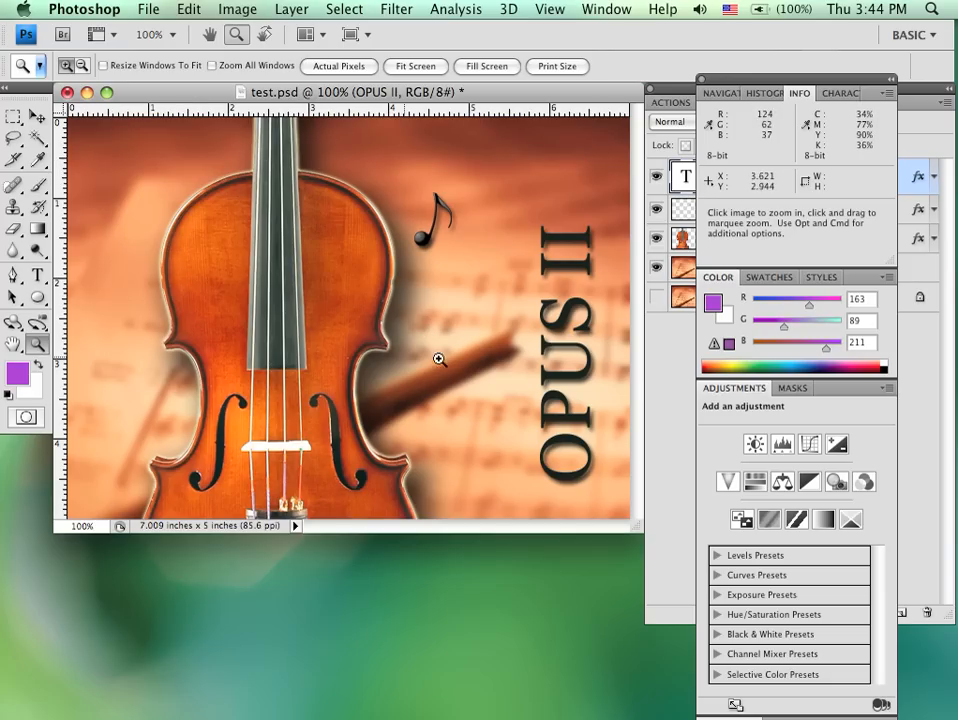
pyautogui.moveTo(402, 340)
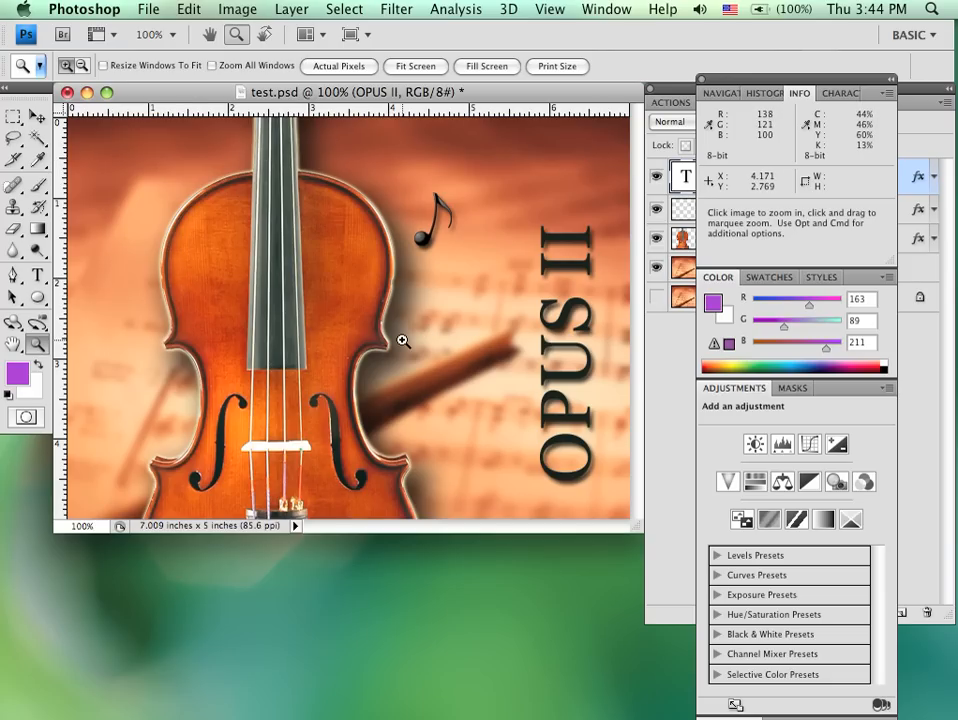
pyautogui.moveTo(372, 124)
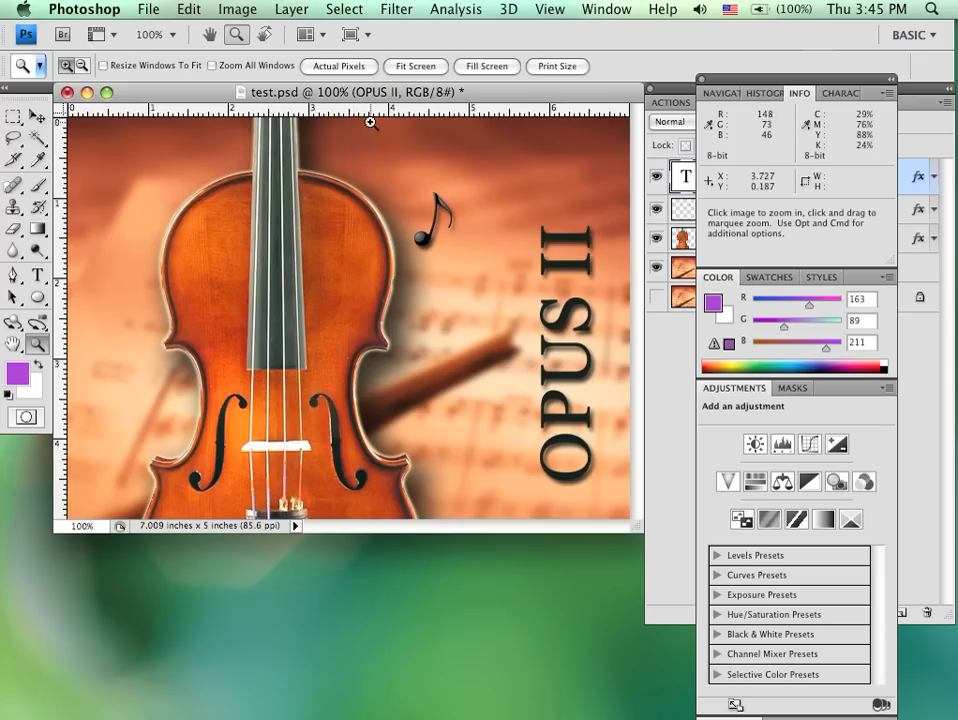
pyautogui.moveTo(372, 116)
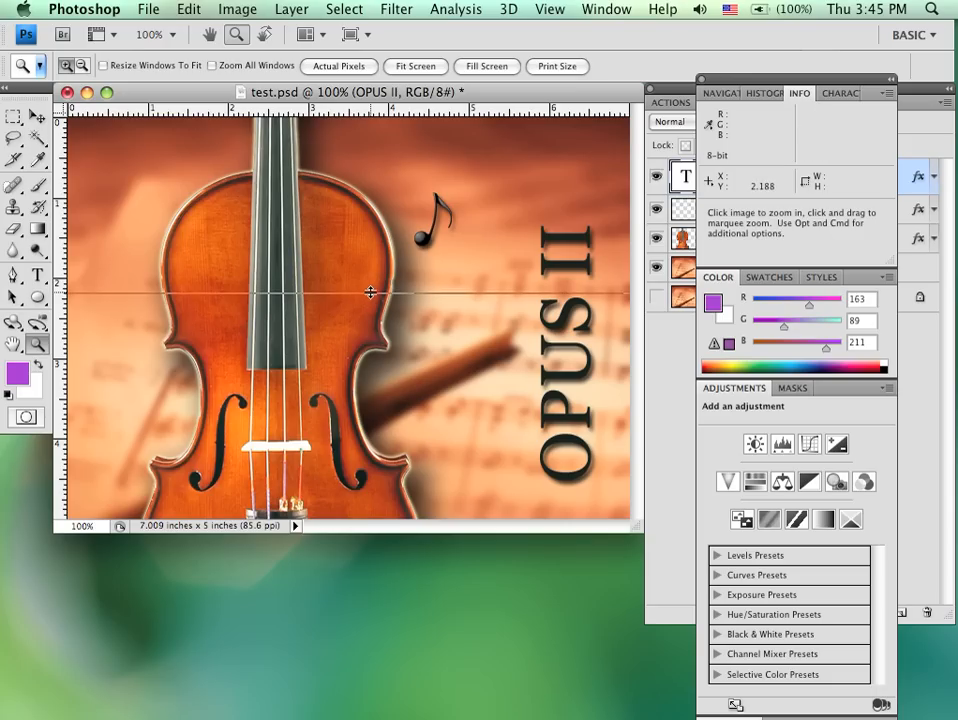
pyautogui.moveTo(368, 320)
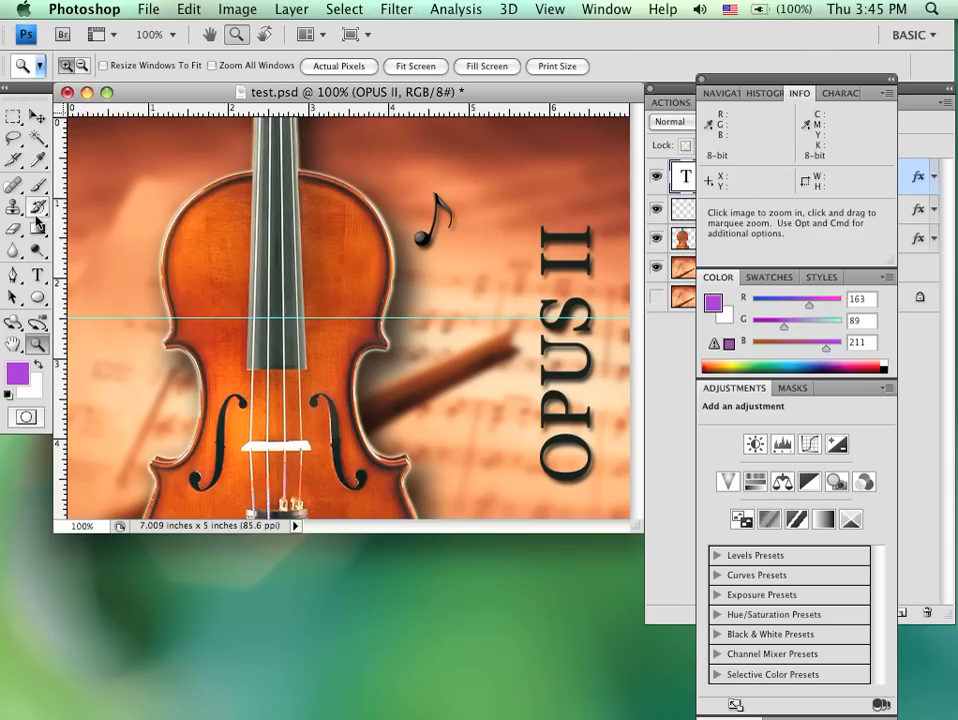
pyautogui.moveTo(276, 248)
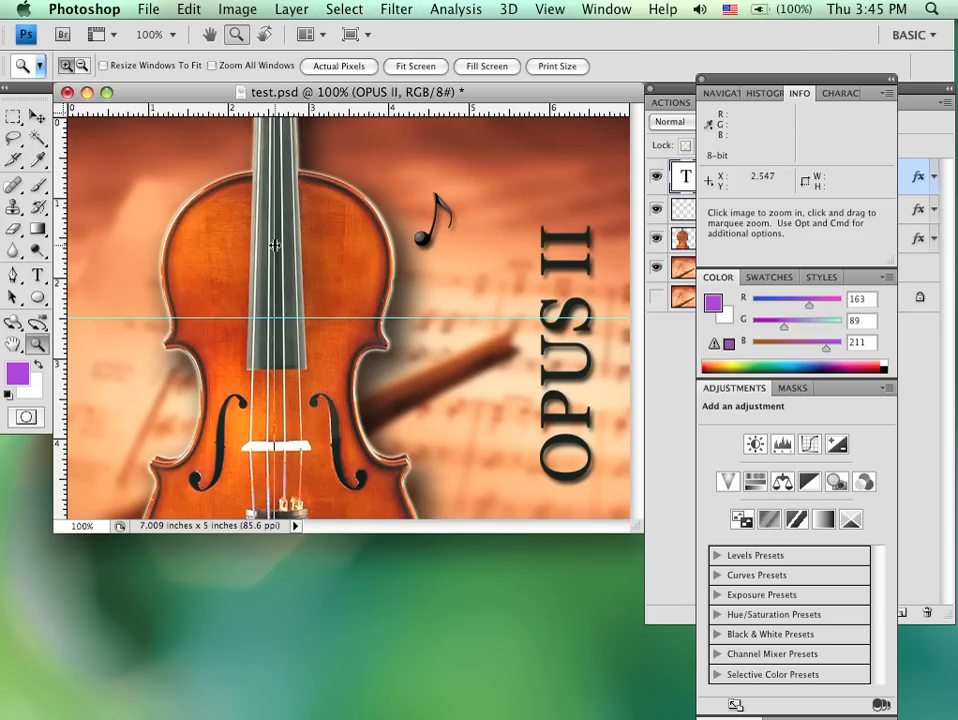
pyautogui.moveTo(422, 264)
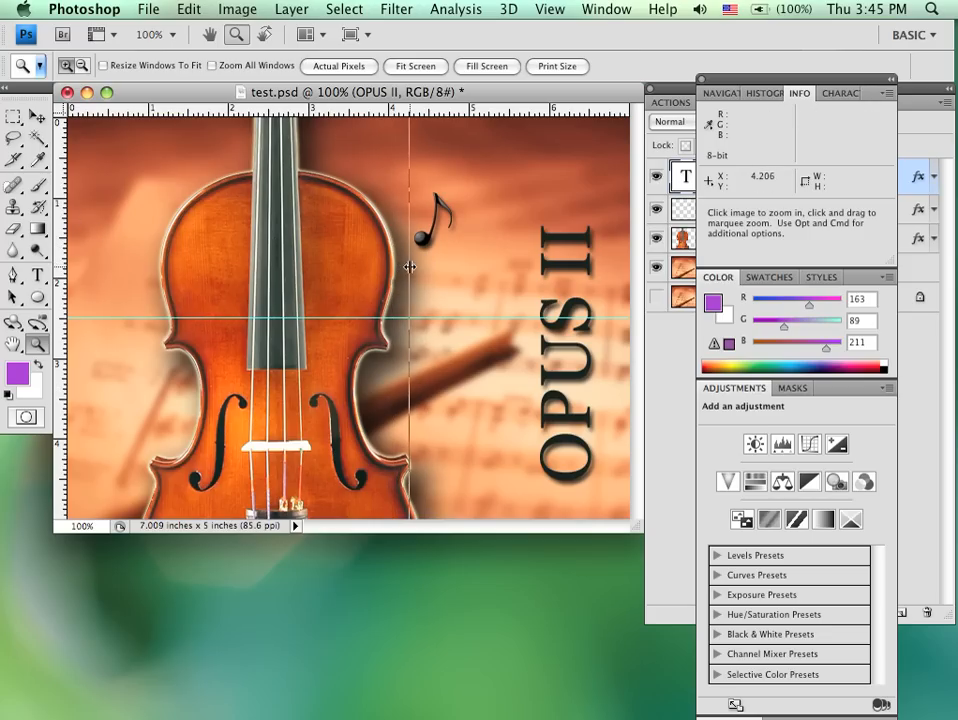
pyautogui.moveTo(352, 408)
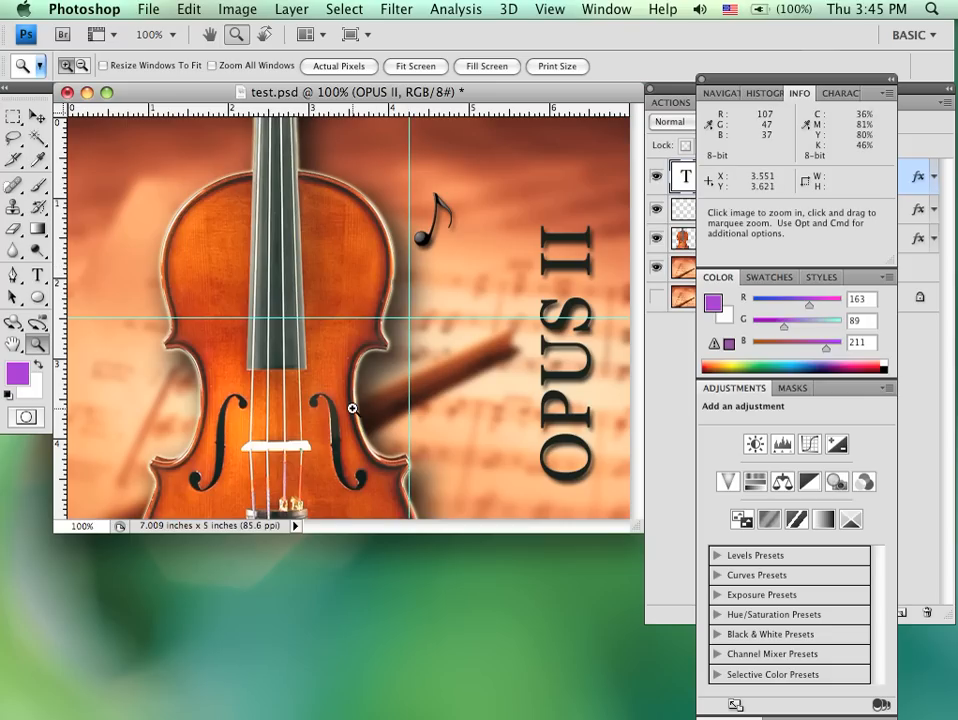
pyautogui.moveTo(412, 304)
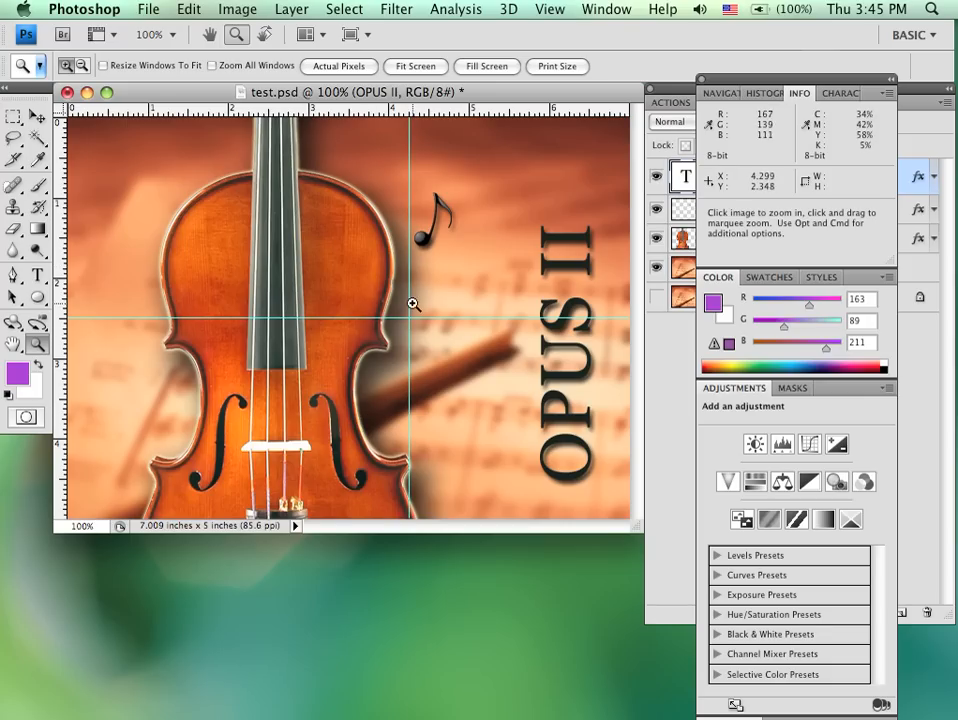
pyautogui.moveTo(408, 320)
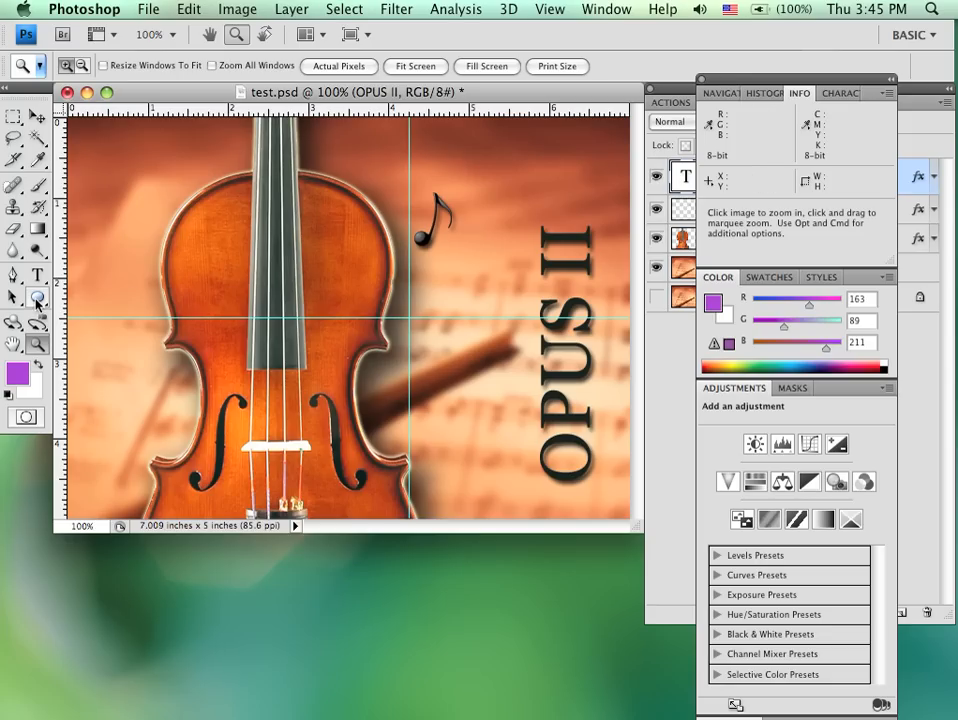
pyautogui.moveTo(38, 300)
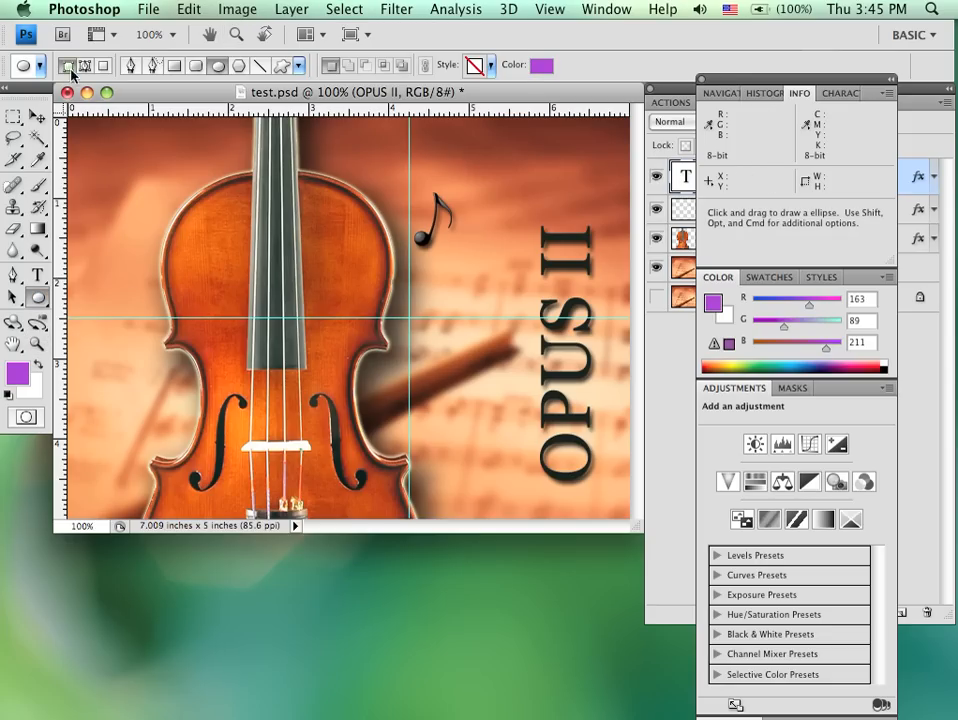
pyautogui.moveTo(300, 80)
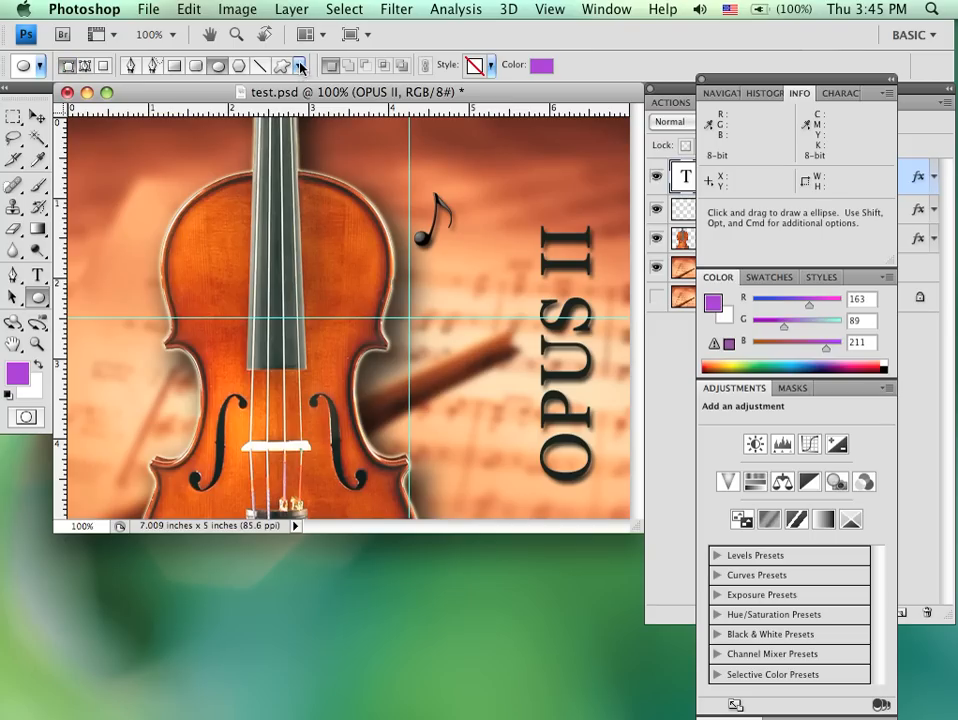
# Place a fixed-size 5 × 5 in purple ellipse from centre at the guides' intersection.
pyautogui.click(300, 64)
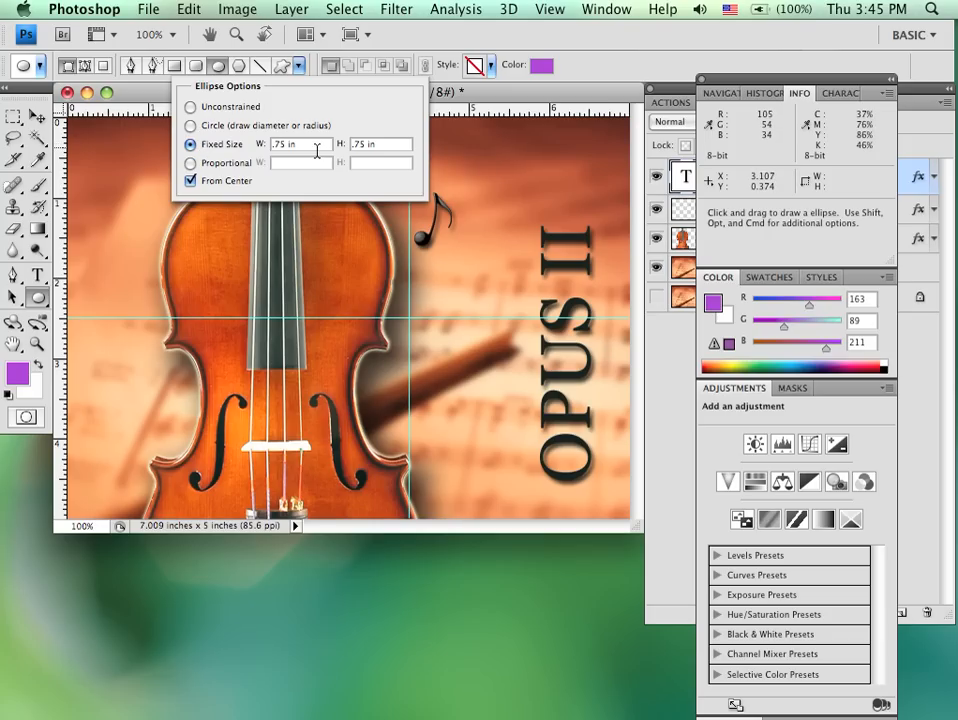
pyautogui.moveTo(300, 144)
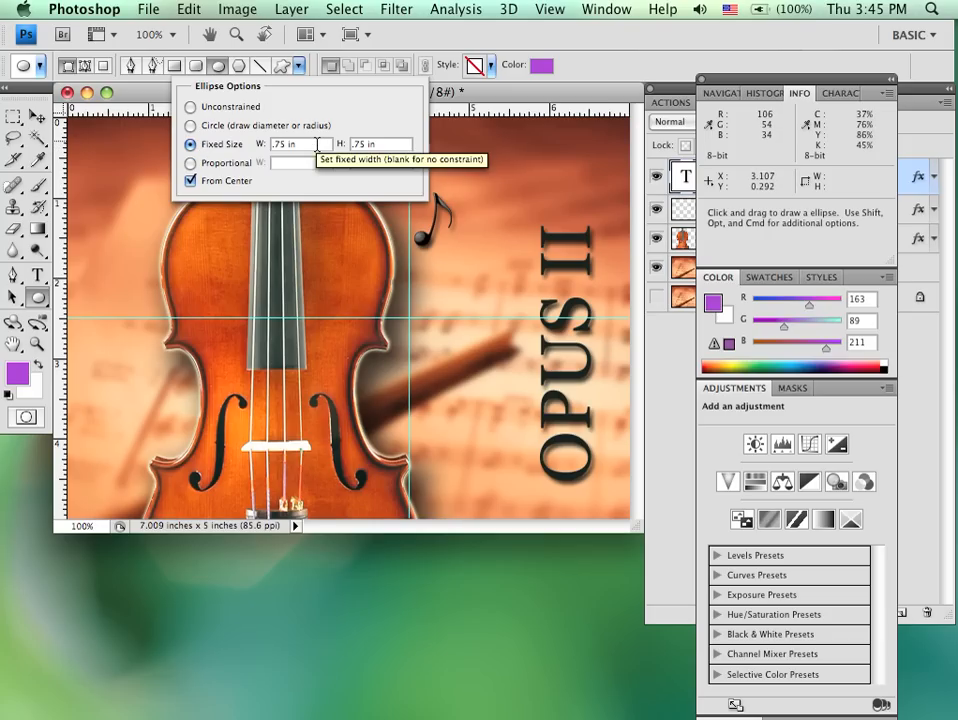
pyautogui.moveTo(230, 144)
pyautogui.write('5')
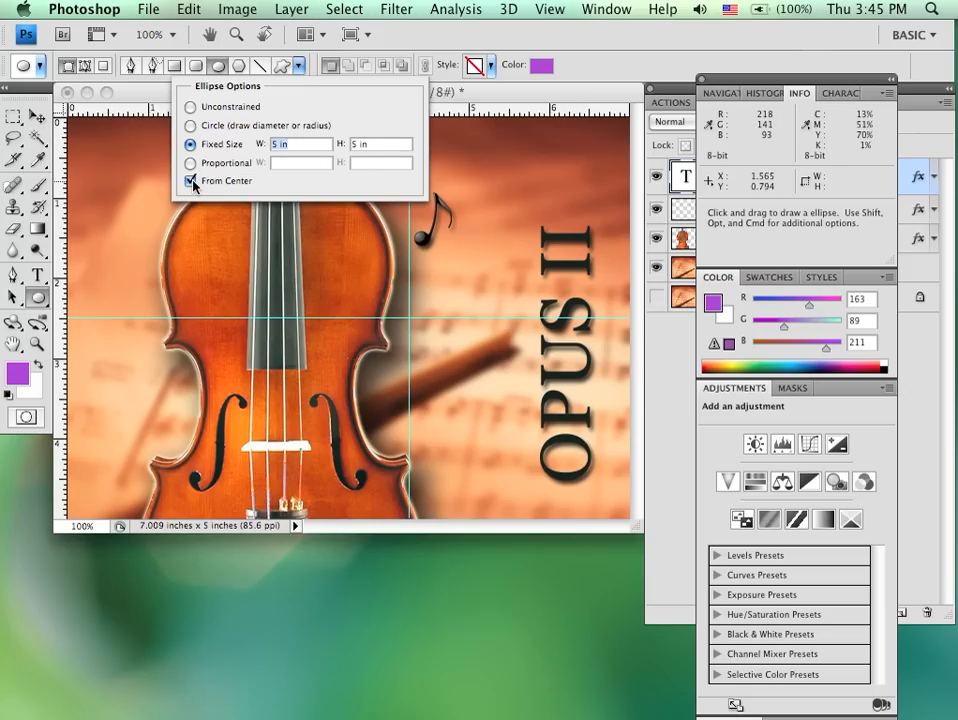
pyautogui.moveTo(192, 180)
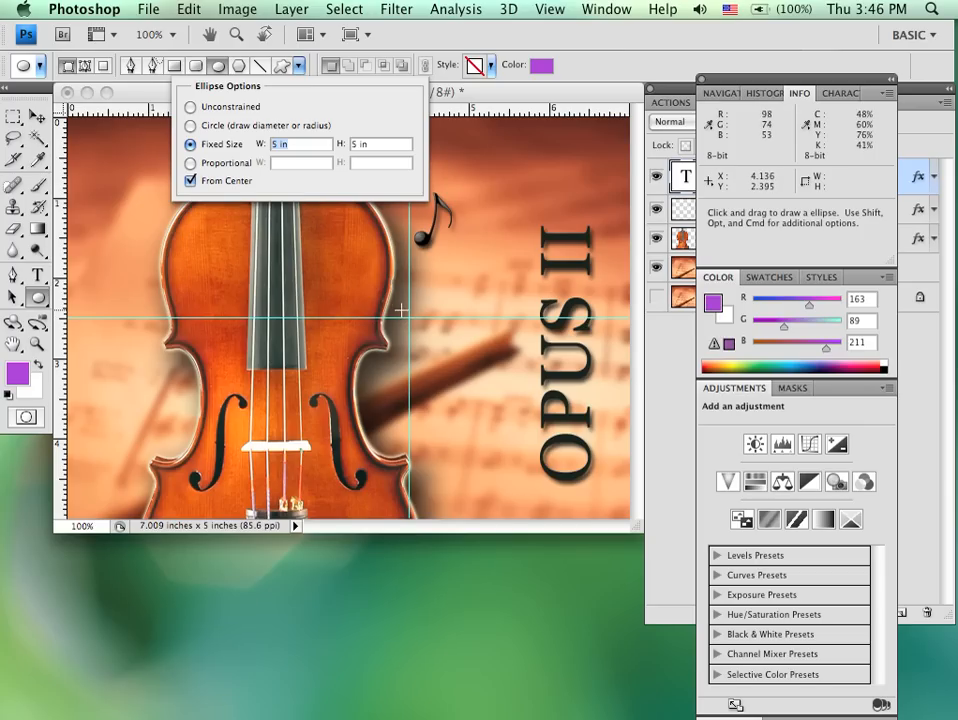
pyautogui.moveTo(408, 316)
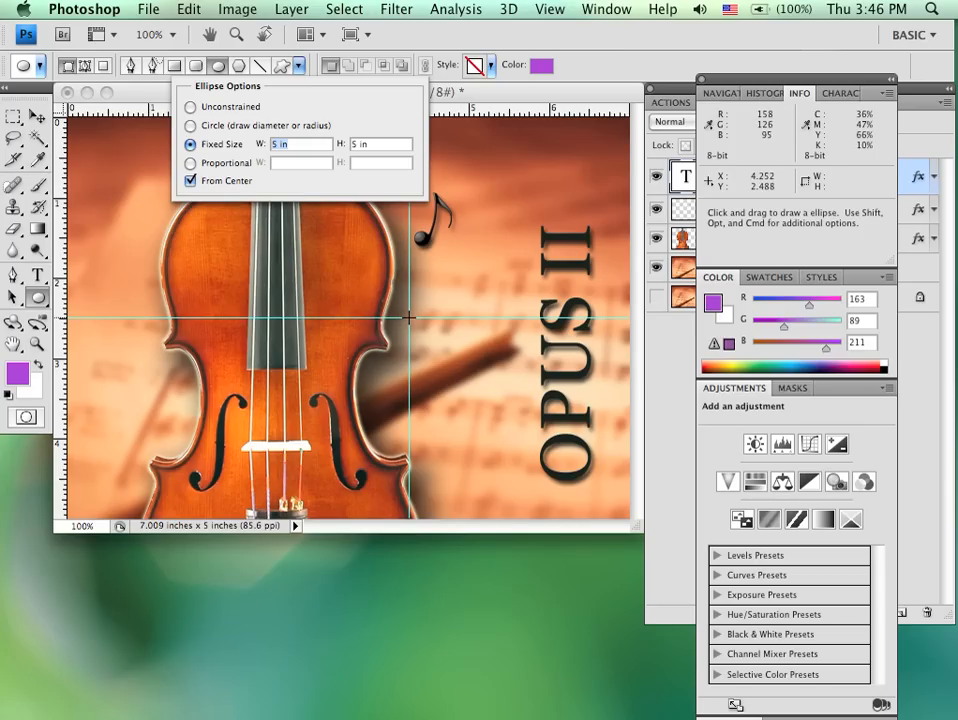
pyautogui.click(408, 318)
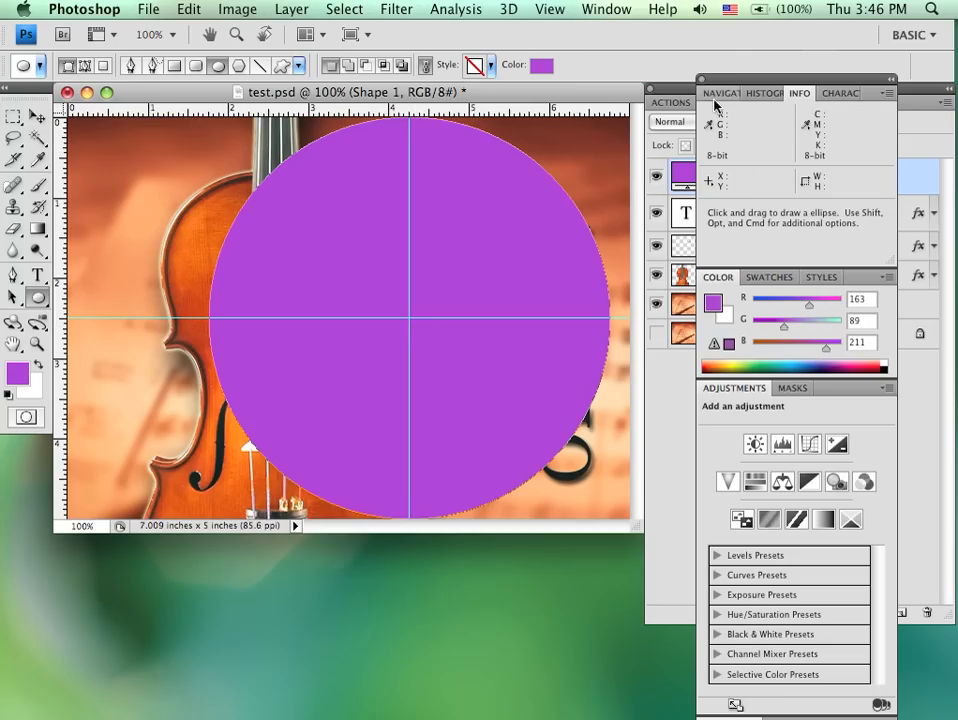
# Show the Layers panel with Shape 1, then set new shapes to Subtract from shape area.
pyautogui.click(720, 102)
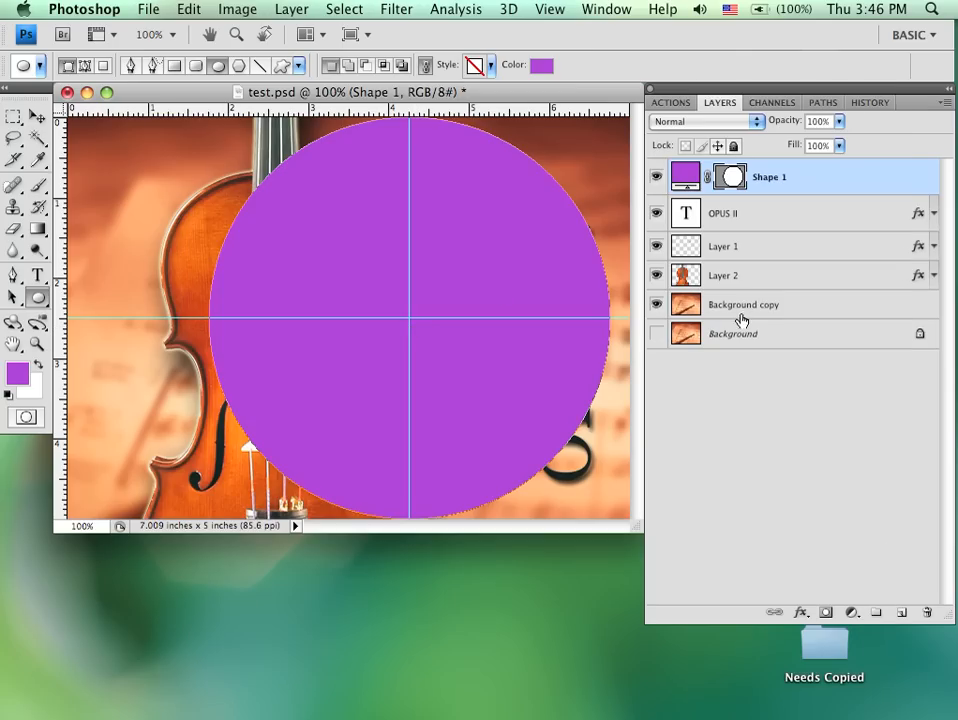
pyautogui.moveTo(384, 336)
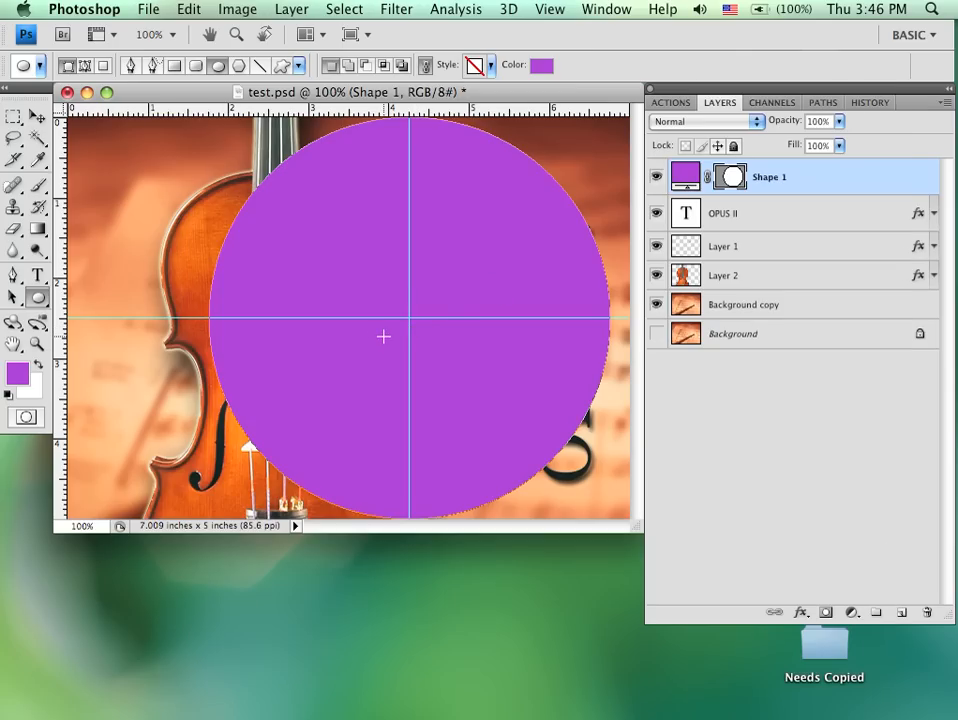
pyautogui.moveTo(452, 302)
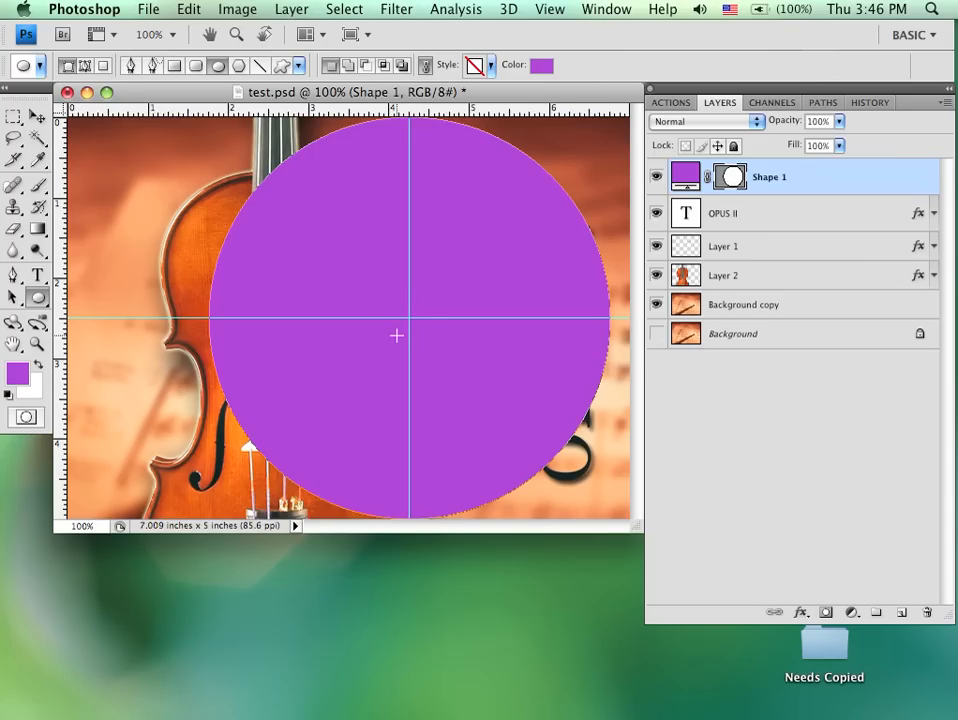
pyautogui.moveTo(356, 296)
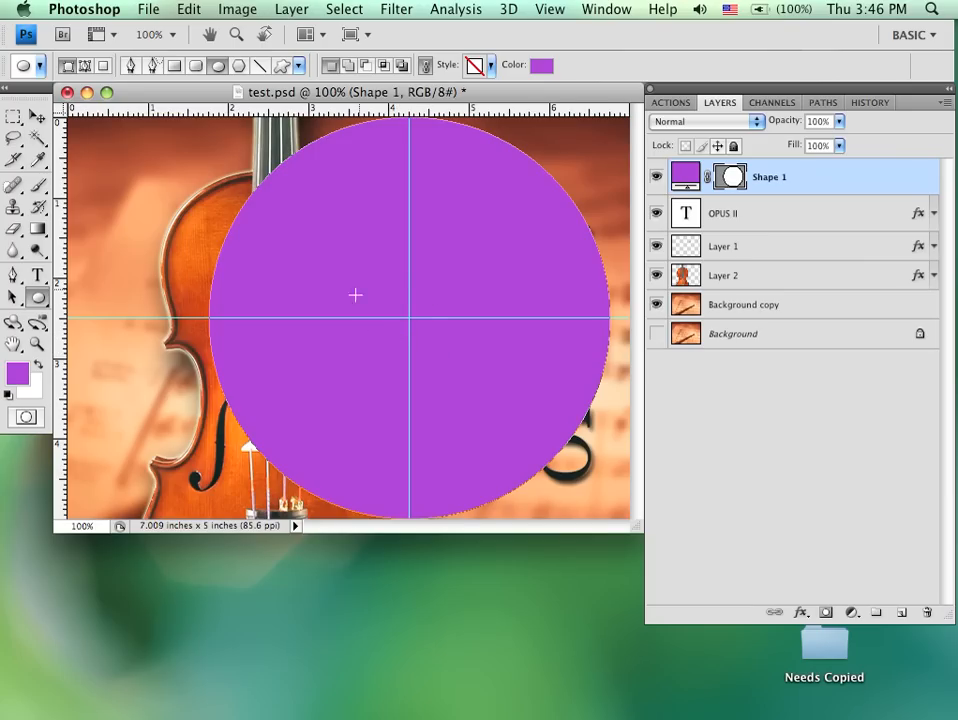
pyautogui.moveTo(436, 332)
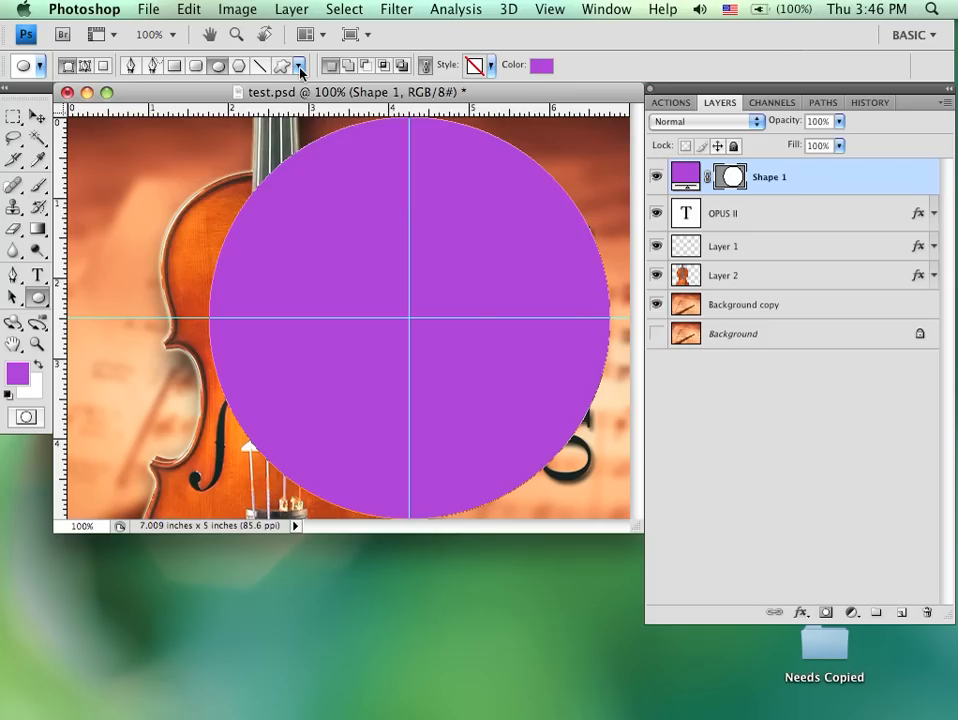
pyautogui.click(300, 64)
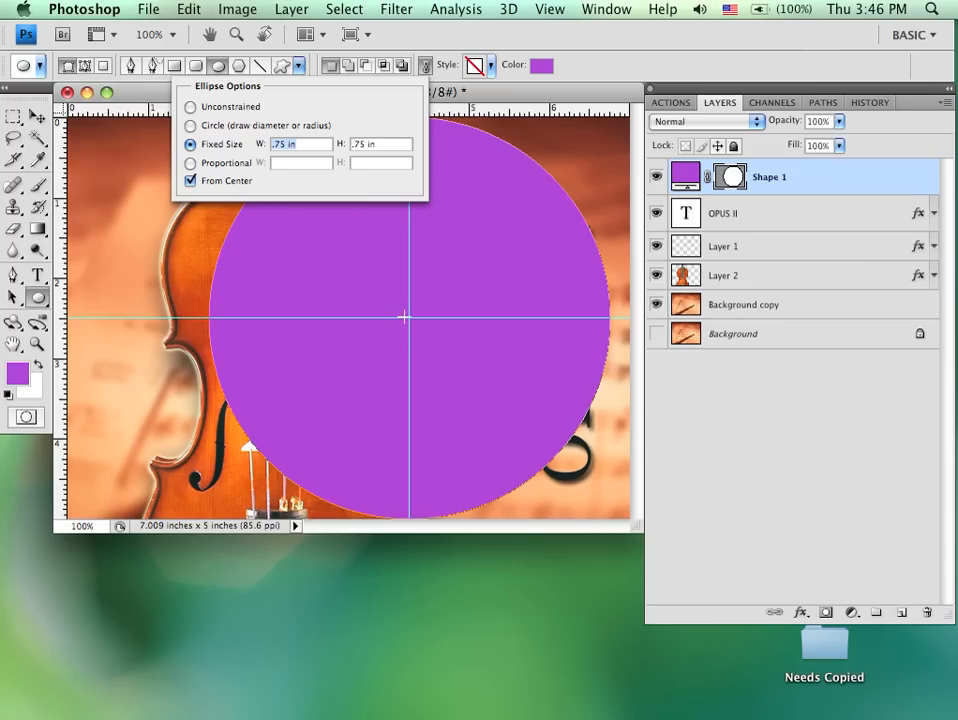
pyautogui.moveTo(388, 356)
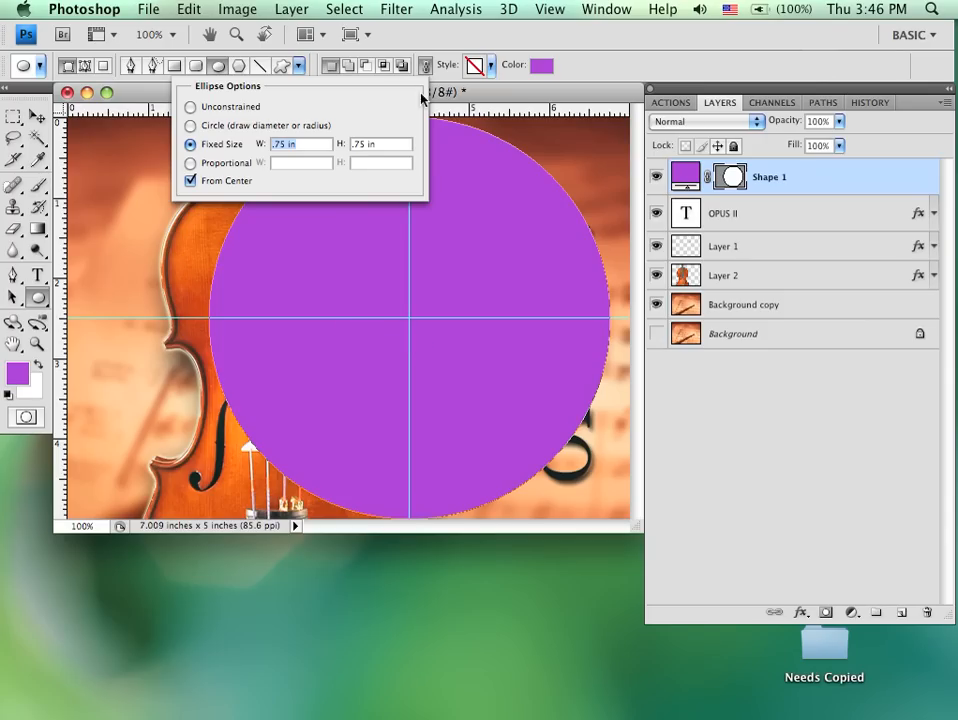
pyautogui.moveTo(344, 70)
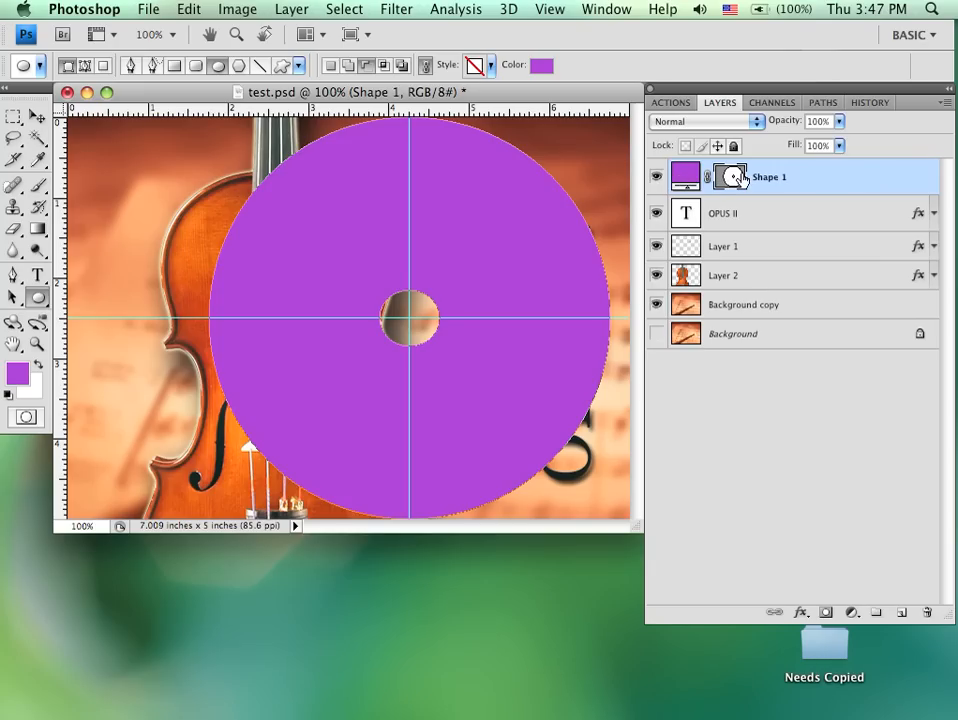
pyautogui.moveTo(724, 312)
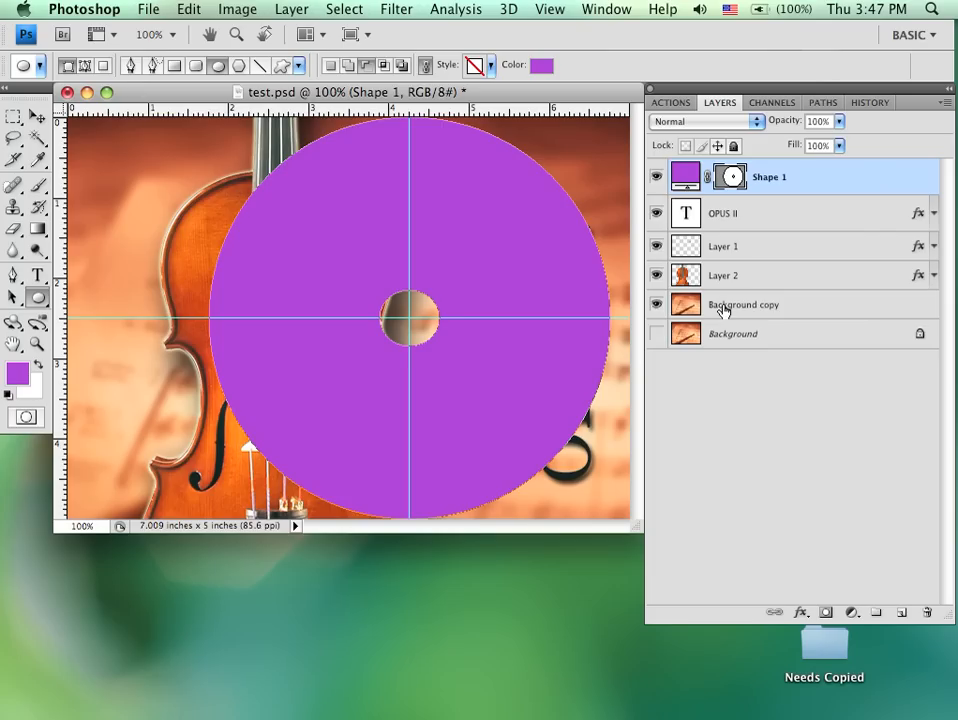
pyautogui.moveTo(880, 608)
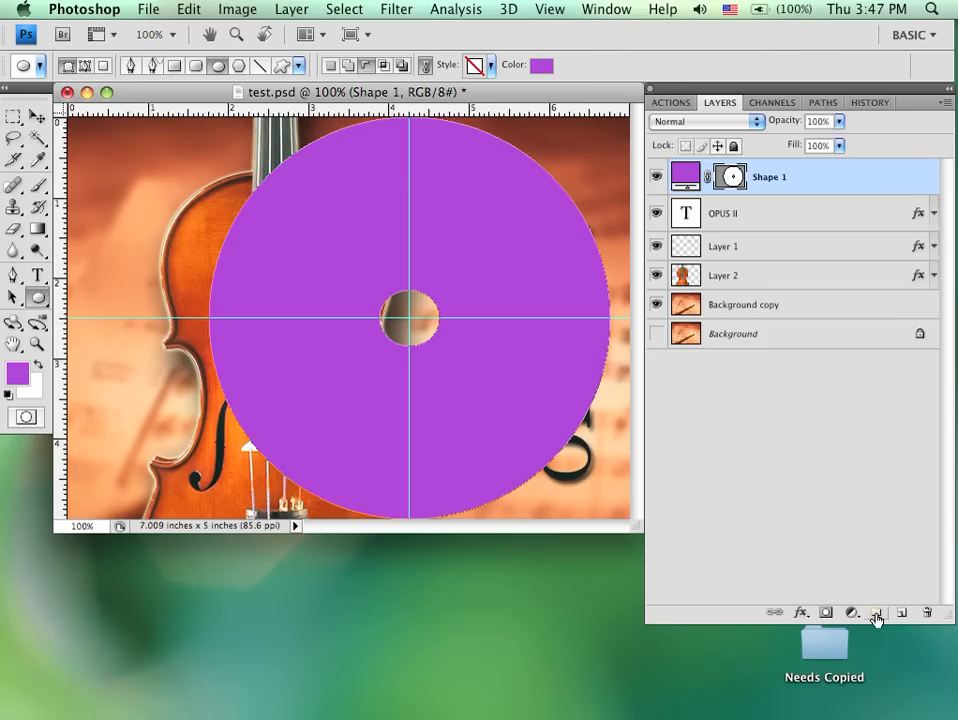
# Create a new layer group, Group 1, above the artwork layers.
pyautogui.click(876, 612)
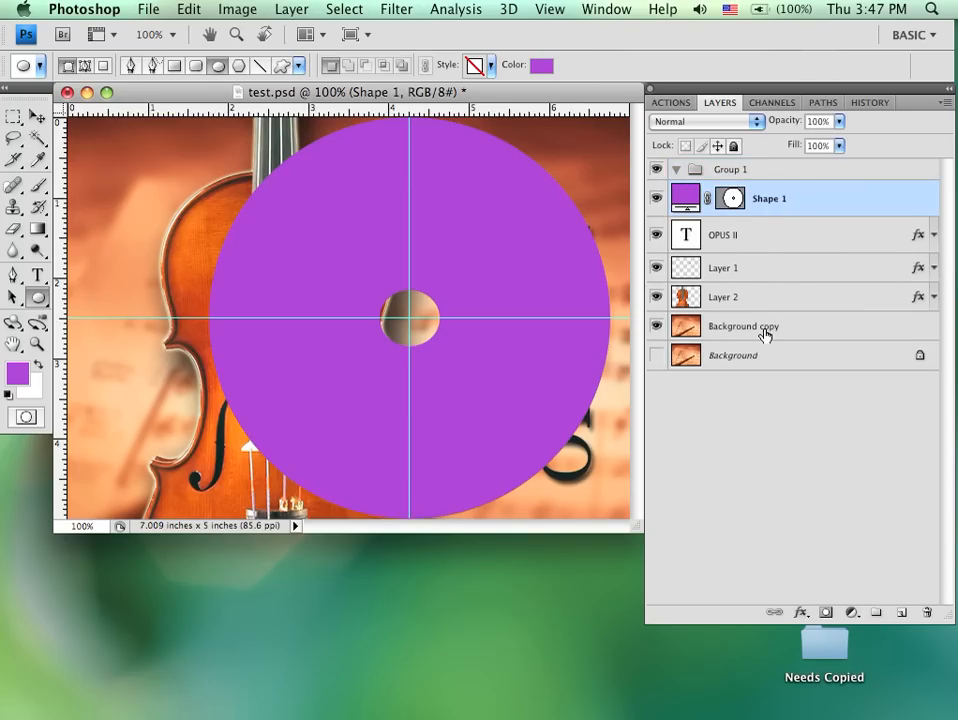
# Move Shape 1 through Background copy into Group 1 and expand the group.
pyautogui.click(744, 326)
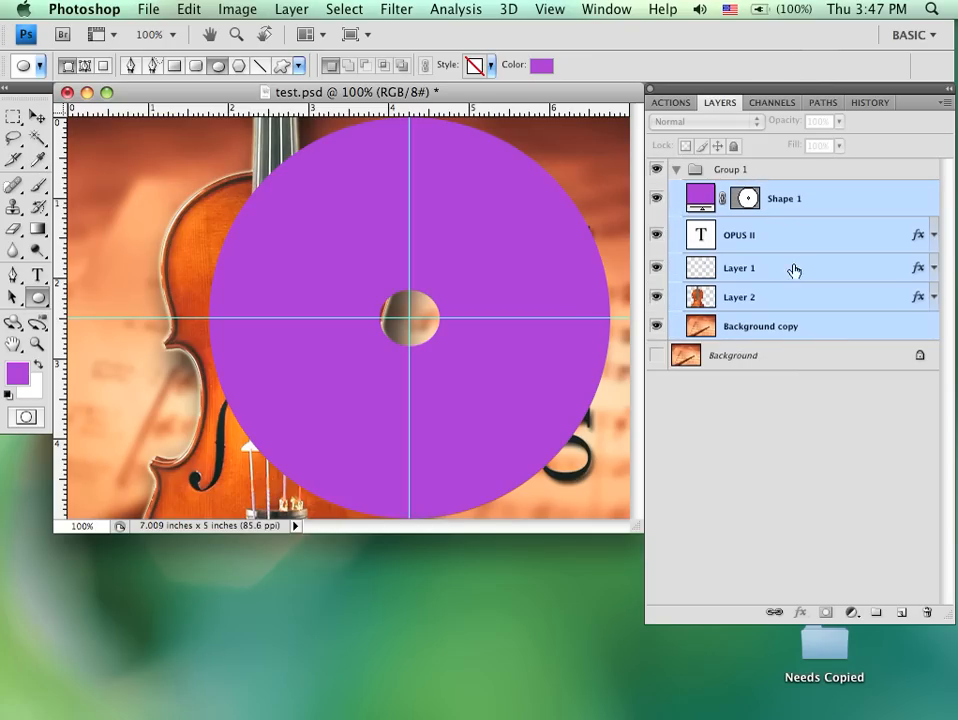
pyautogui.click(676, 168)
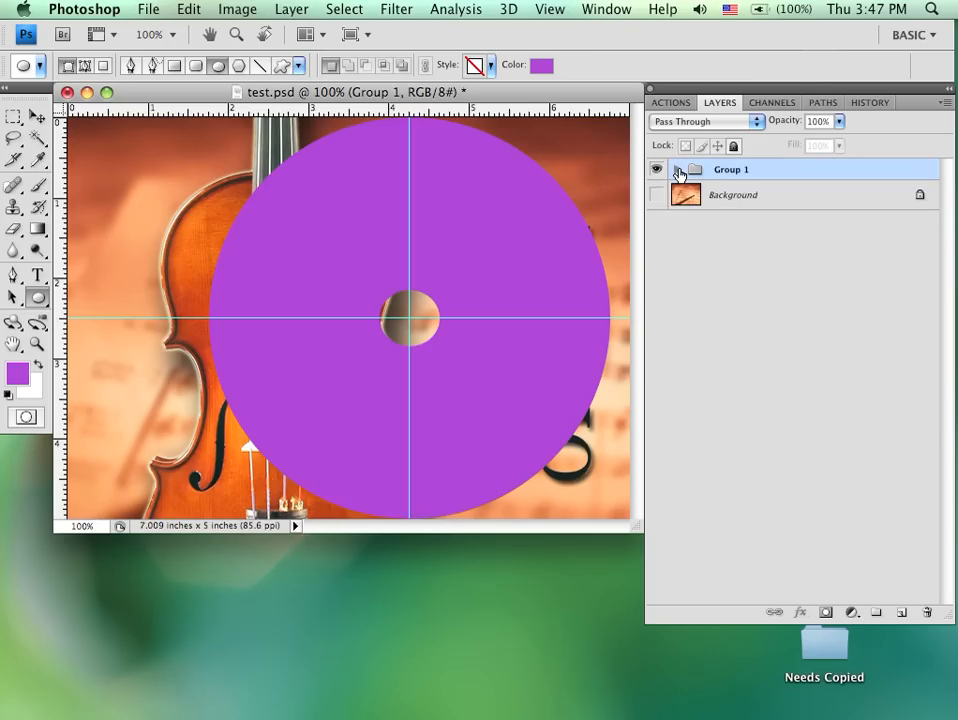
pyautogui.click(676, 168)
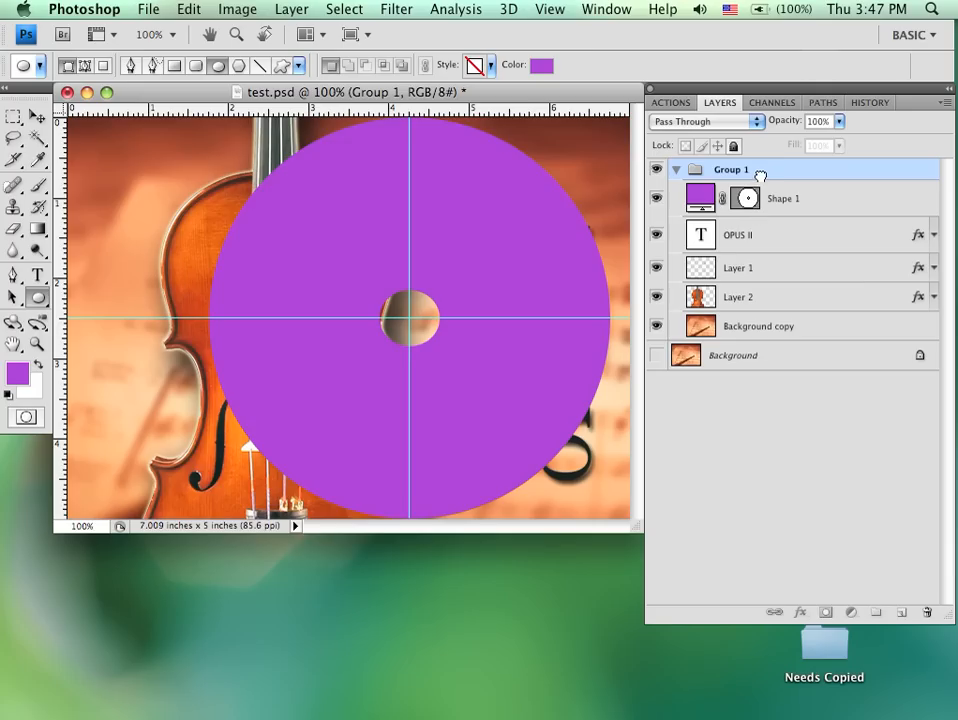
# Select Group 1 so it can receive the disc-shaped vector mask from Shape 1.
pyautogui.click(784, 198)
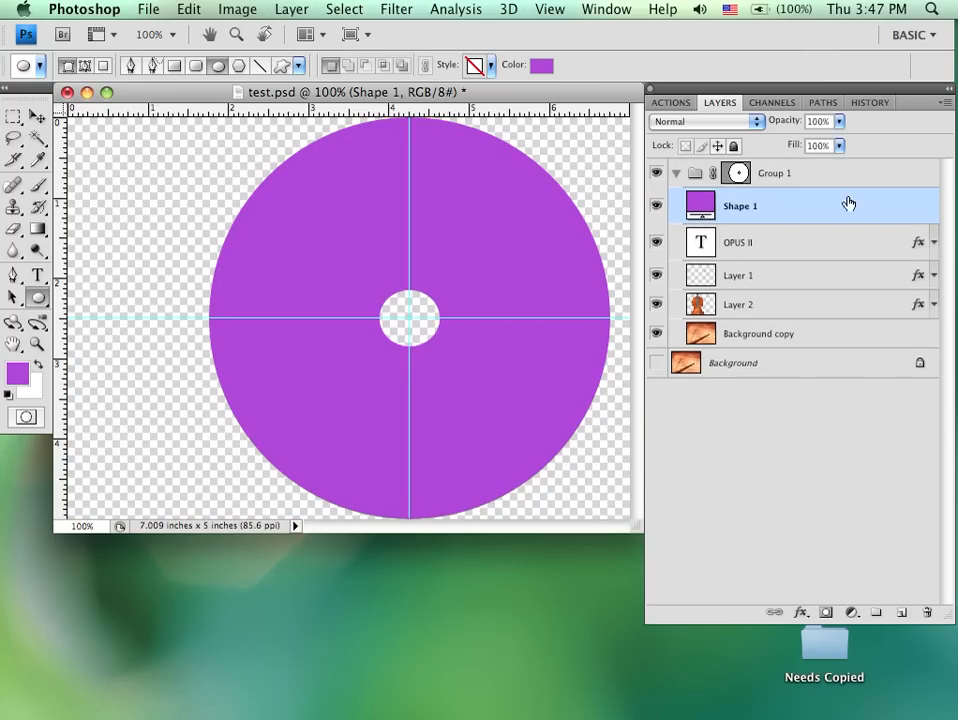
pyautogui.moveTo(732, 216)
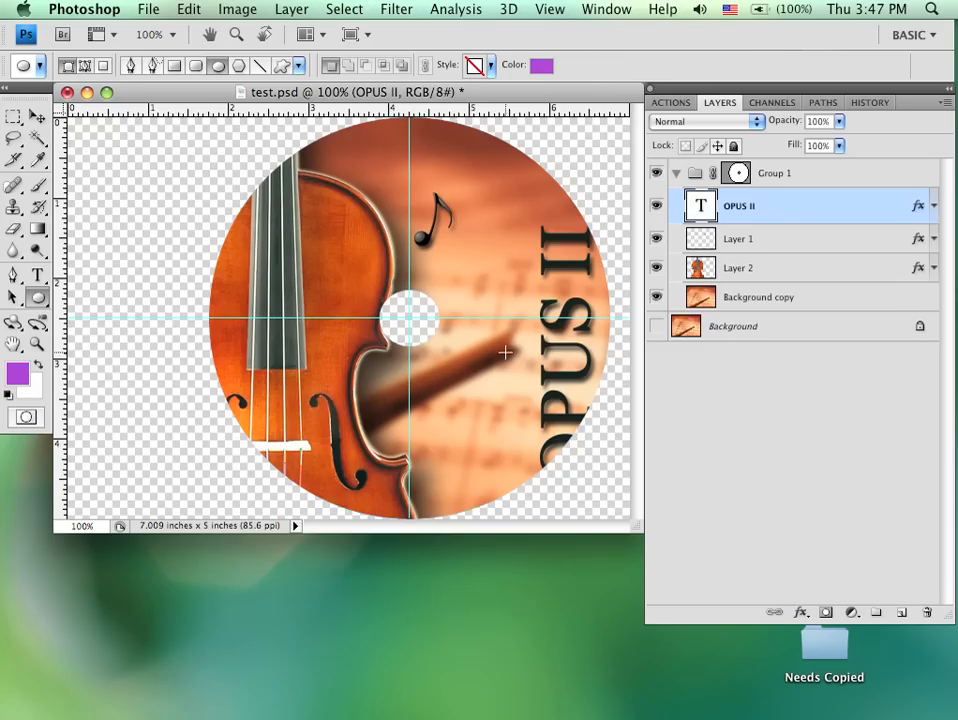
pyautogui.moveTo(464, 404)
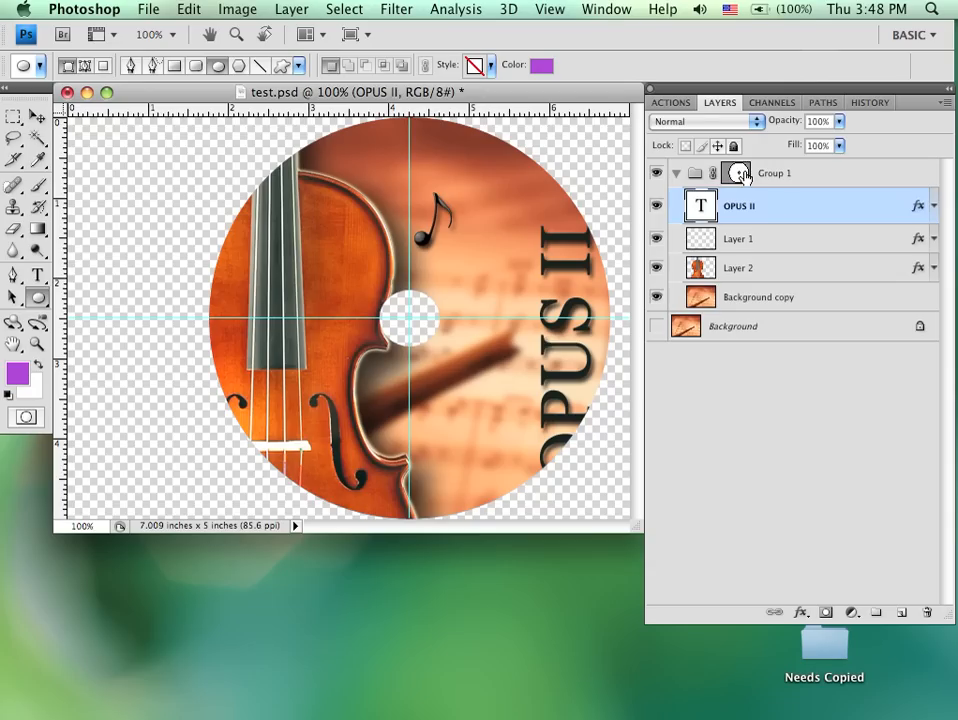
pyautogui.rightClick(738, 172)
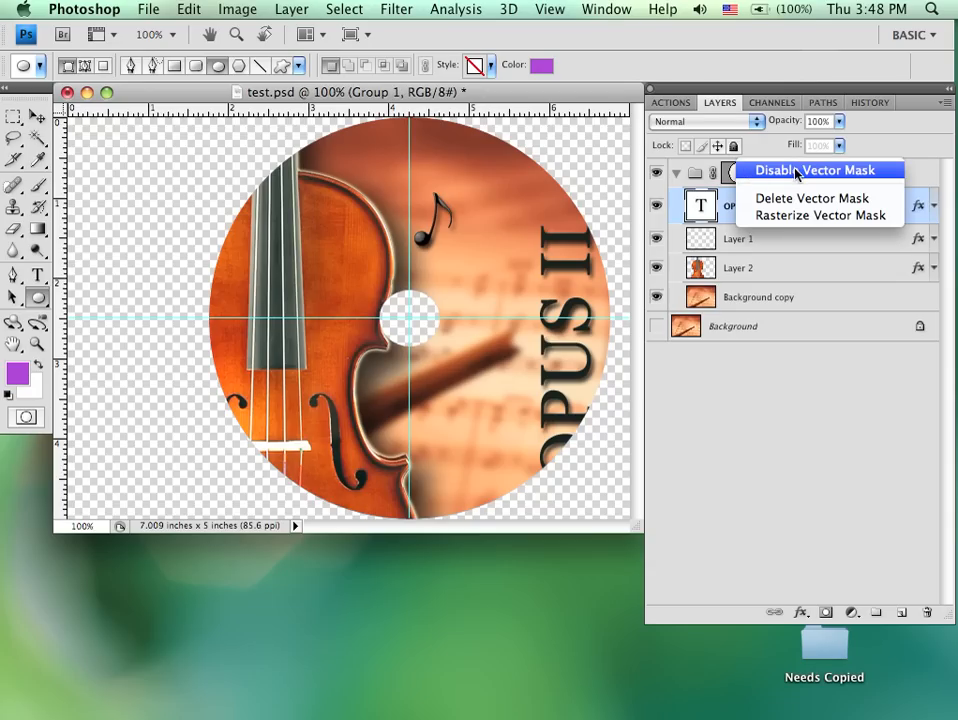
pyautogui.click(816, 170)
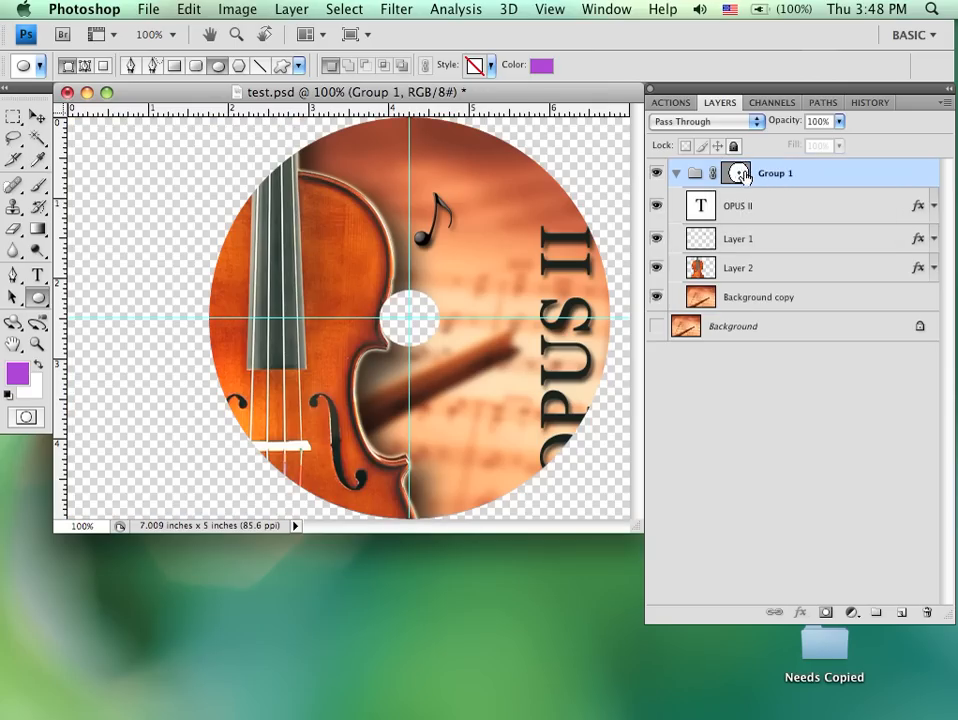
pyautogui.rightClick(740, 172)
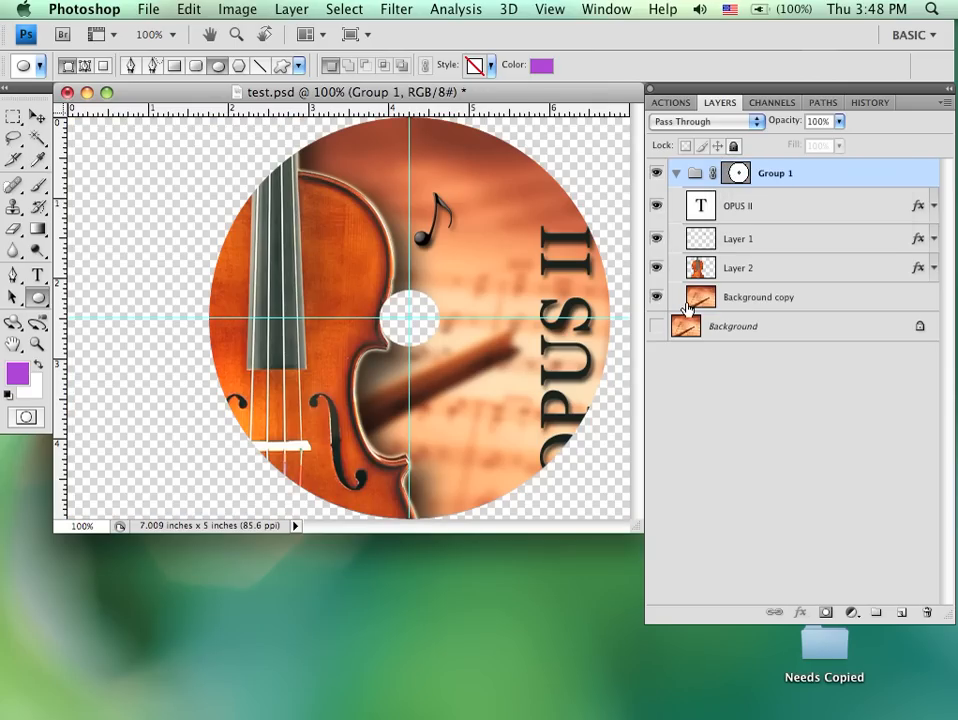
pyautogui.moveTo(688, 304)
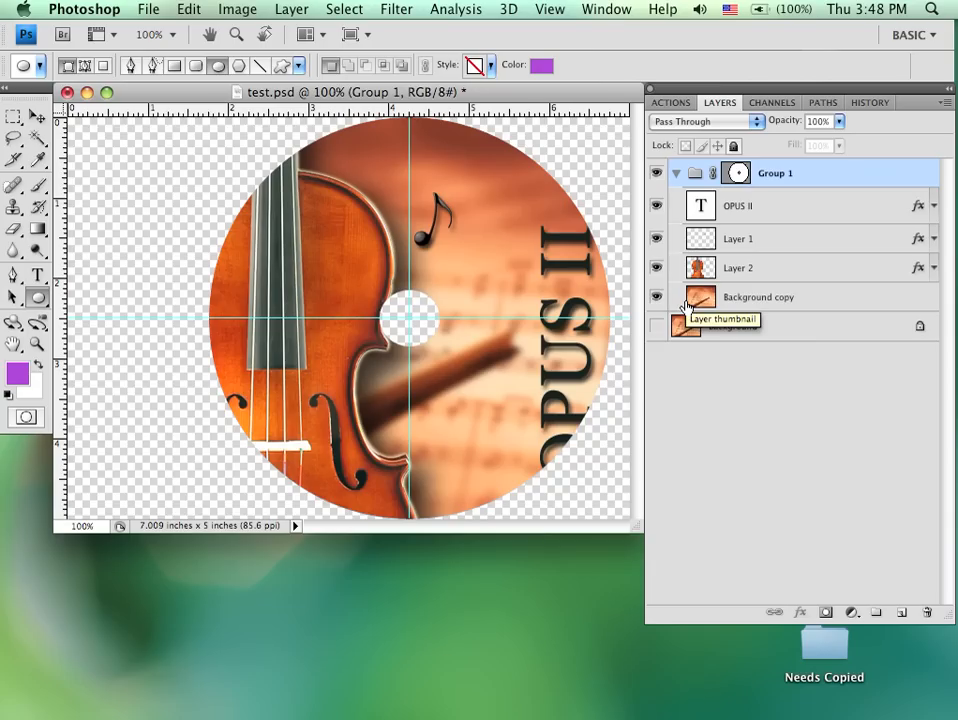